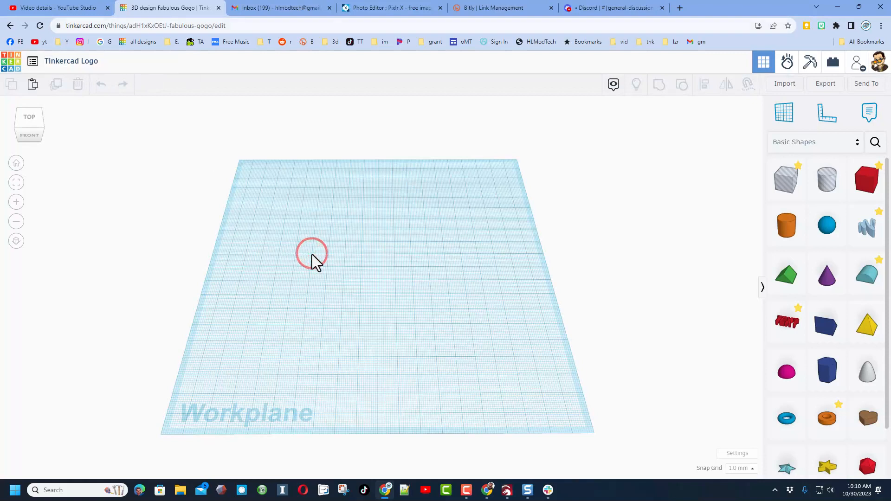
Add a box to the workplane, colour it white, and flatten it to 3 mm
{"action": "left_click", "coordinate": [865, 179]}
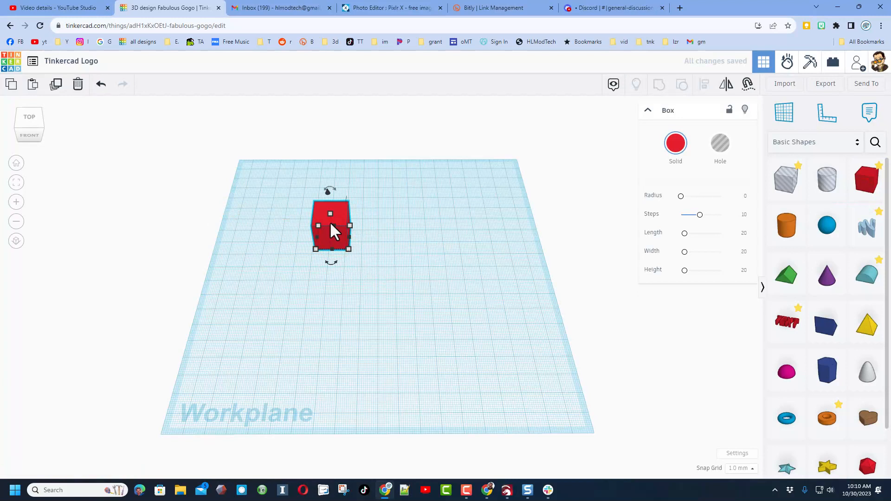
{"action": "left_click", "coordinate": [675, 143]}
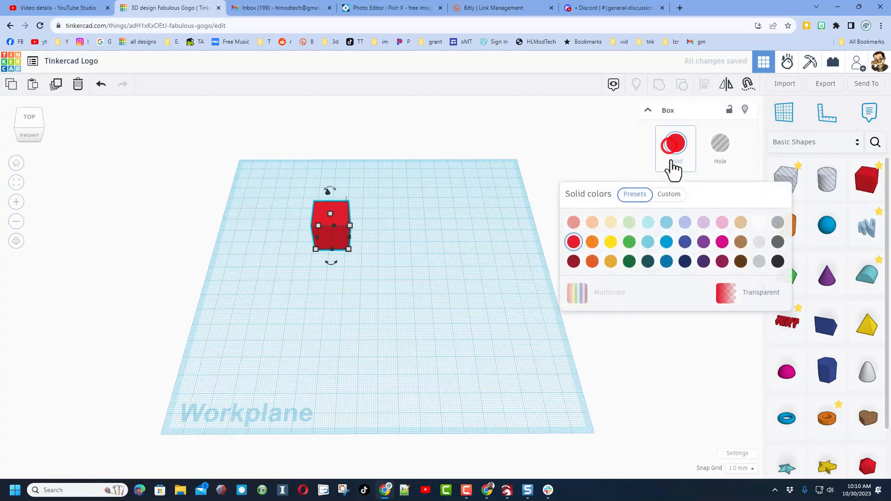
{"action": "left_click", "coordinate": [759, 222]}
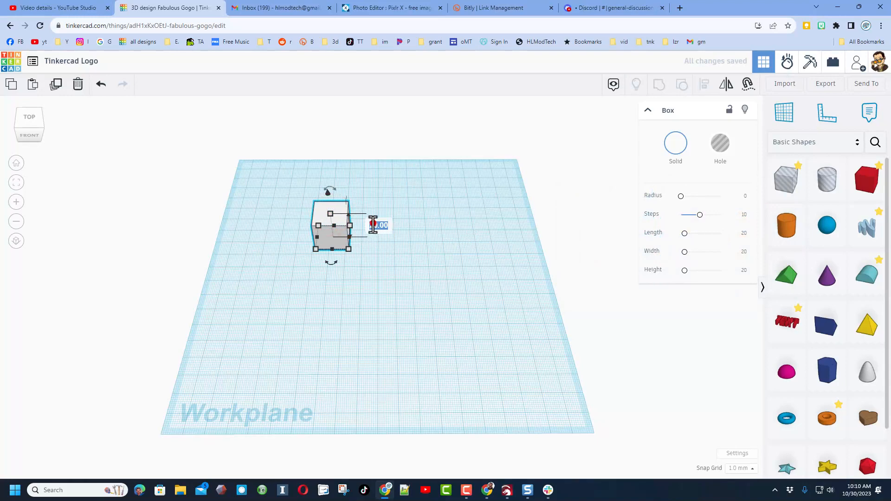
{"action": "type", "text": "3"}
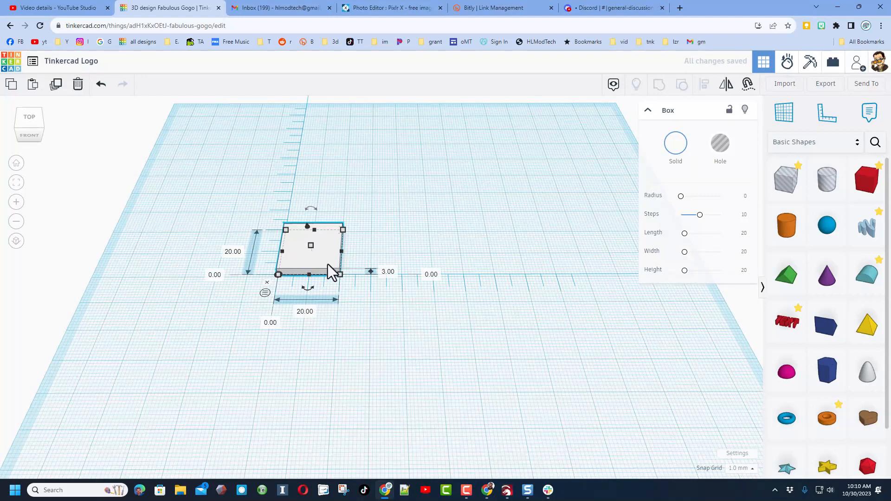
Duplicate the white tile twice, each copy offset 22 mm to the right
{"action": "key", "text": "ctrl+d"}
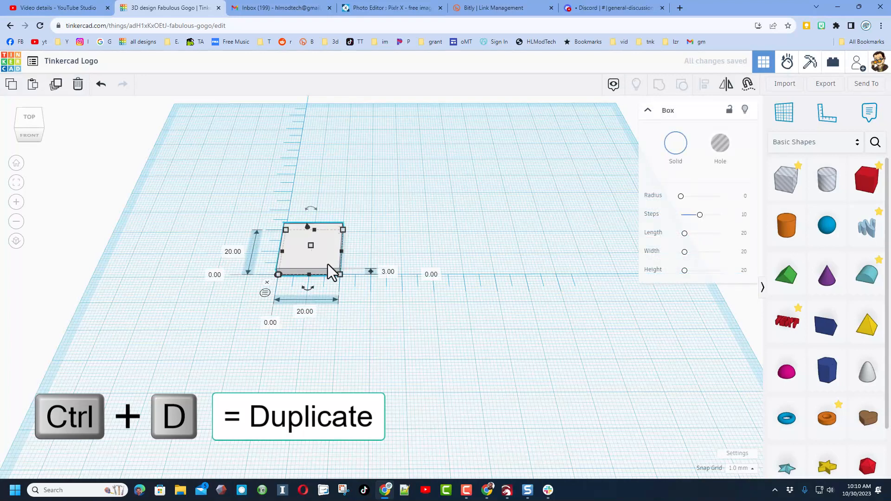
{"action": "key", "text": "ctrl+d"}
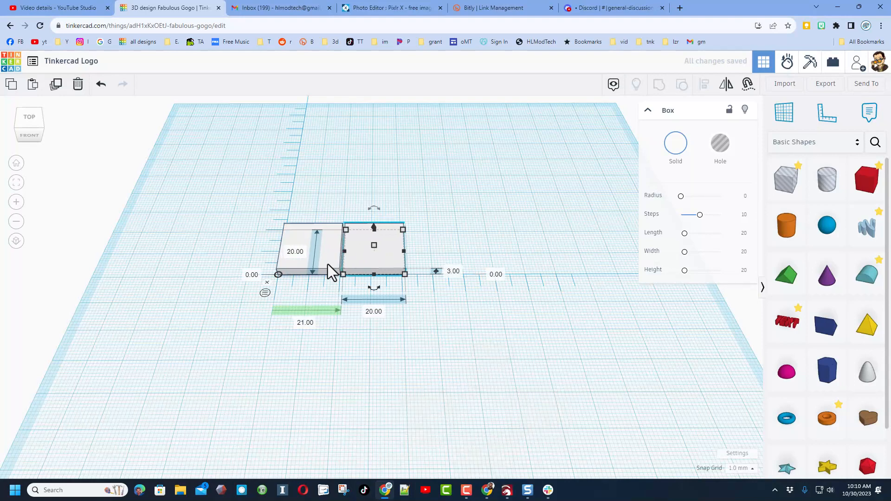
{"action": "key", "text": "ctrl+d"}
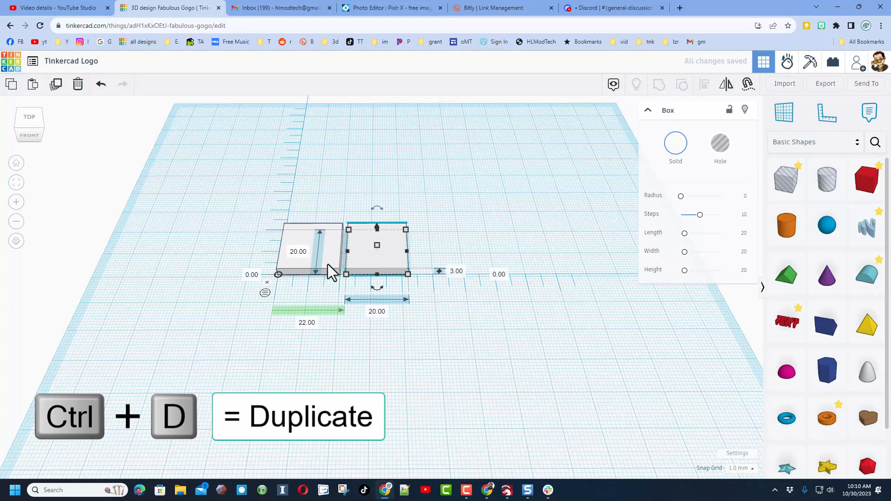
{"action": "key", "text": "ctrl+d"}
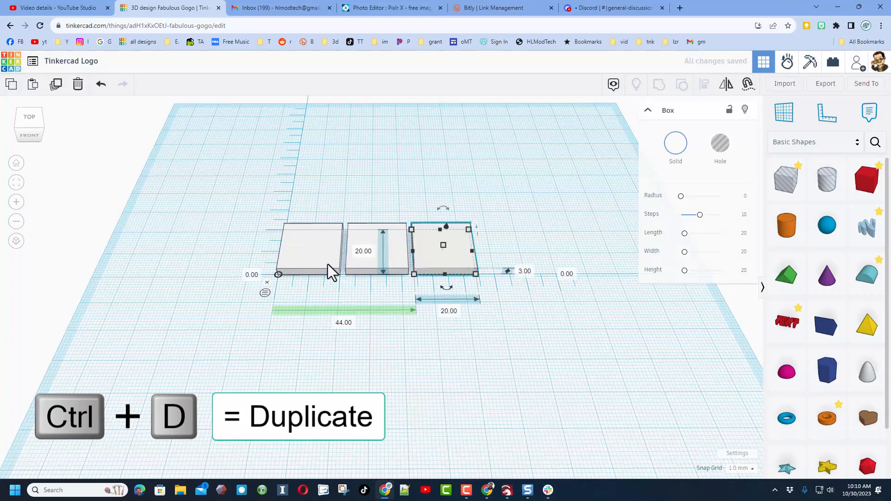
{"action": "mouse_move", "coordinate": [261, 273]}
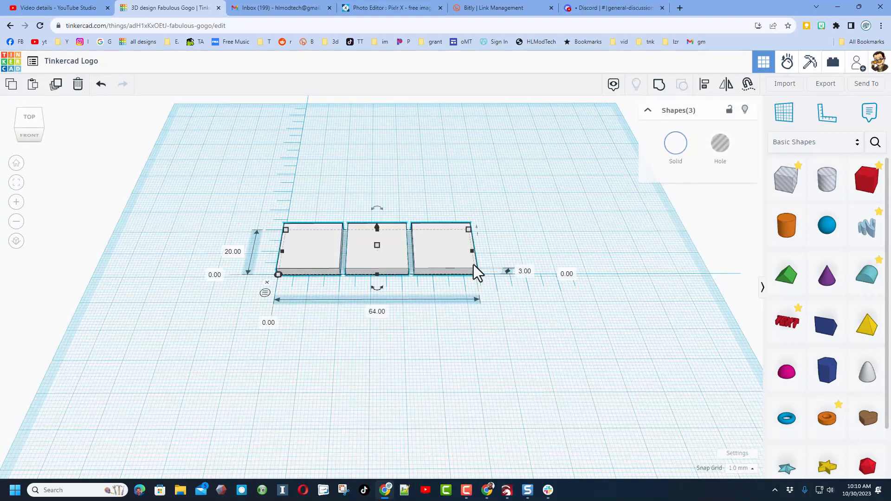
Duplicate the three-tile row twice toward the front to form a 3×3 grid
{"action": "key", "text": "ctrl+d"}
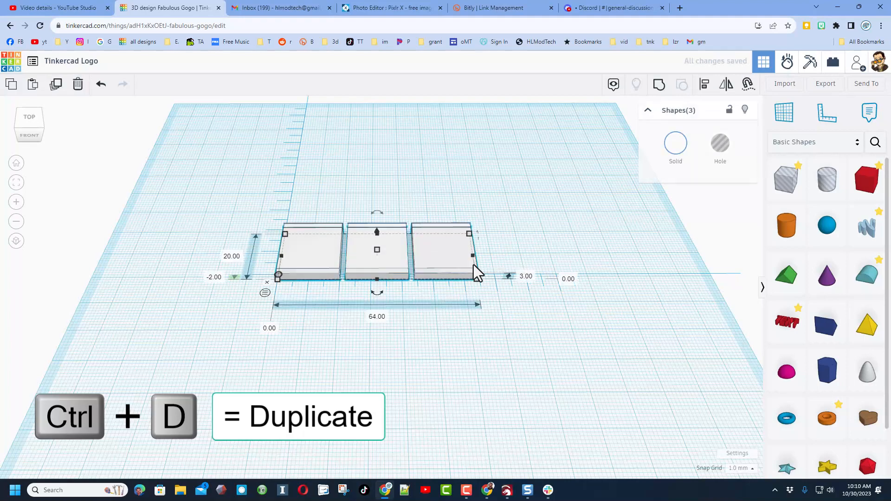
{"action": "key", "text": "ctrl+d"}
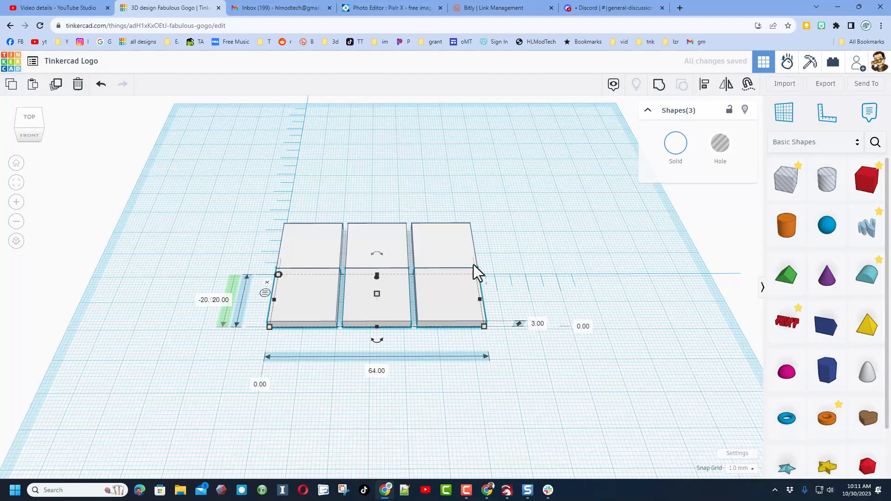
{"action": "mouse_move", "coordinate": [423, 289]}
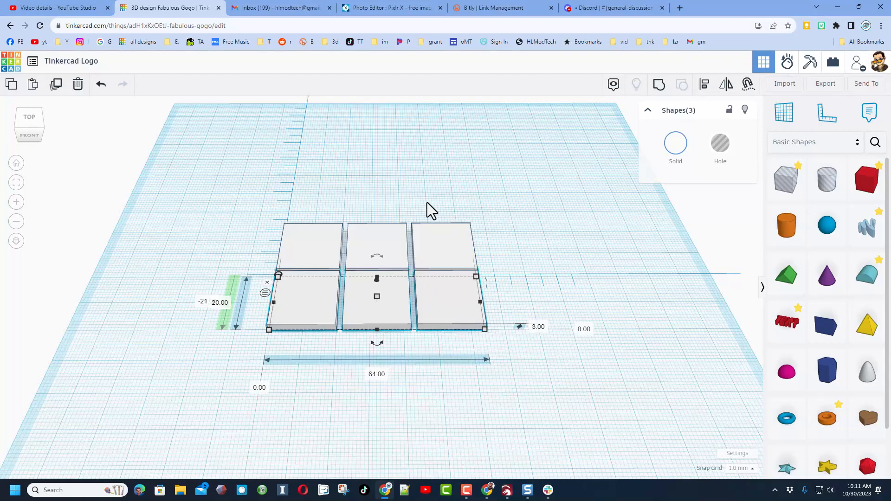
{"action": "key", "text": "ctrl+d"}
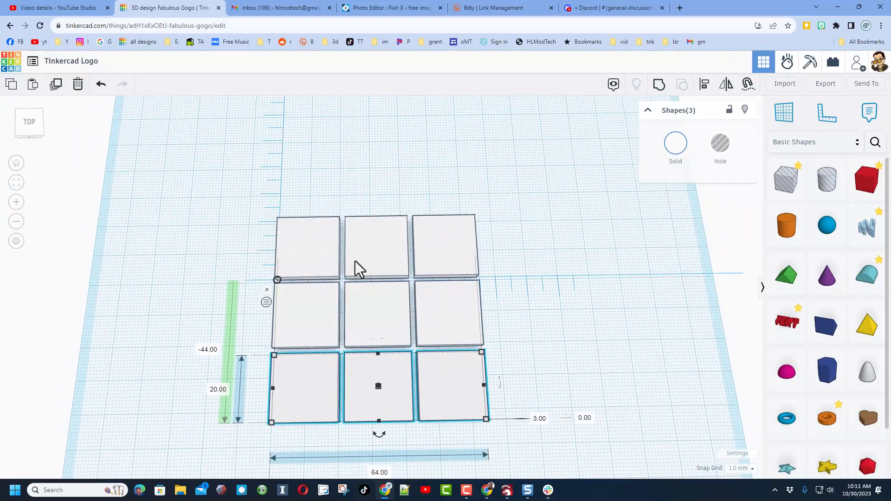
{"action": "mouse_move", "coordinate": [267, 289]}
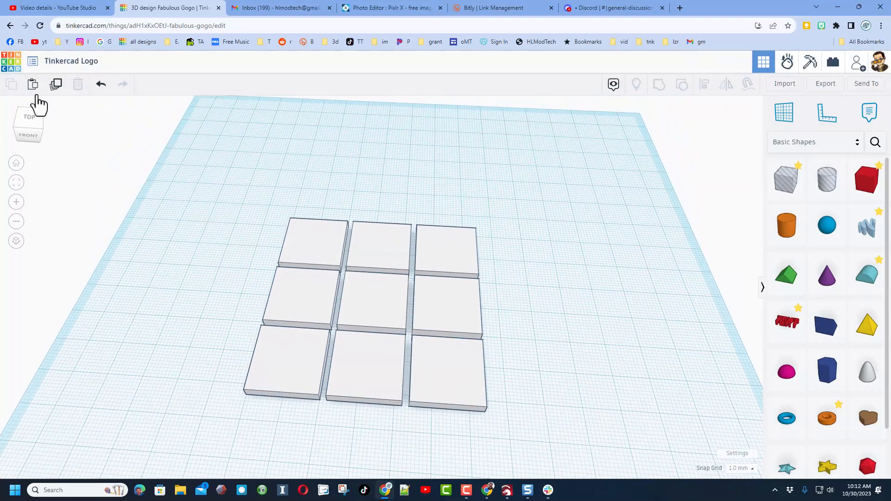
Colour the back row tiles red, dark orange and orange
{"action": "left_click", "coordinate": [312, 242]}
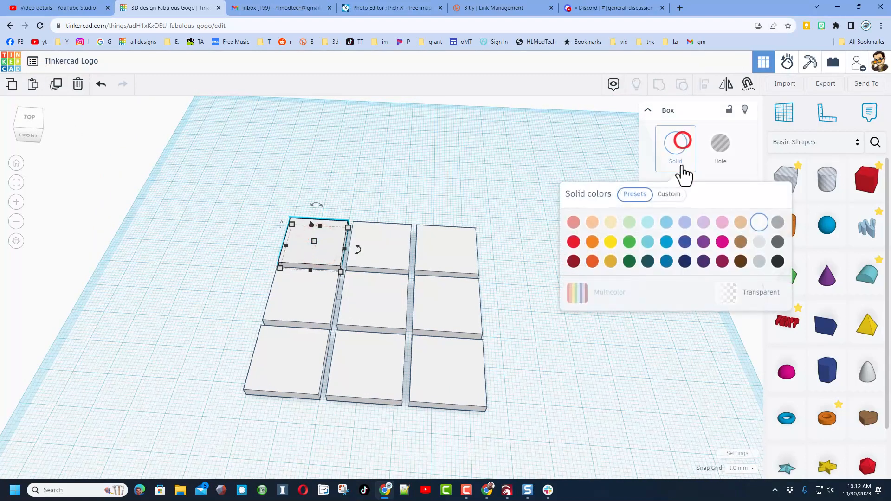
{"action": "left_click", "coordinate": [572, 241]}
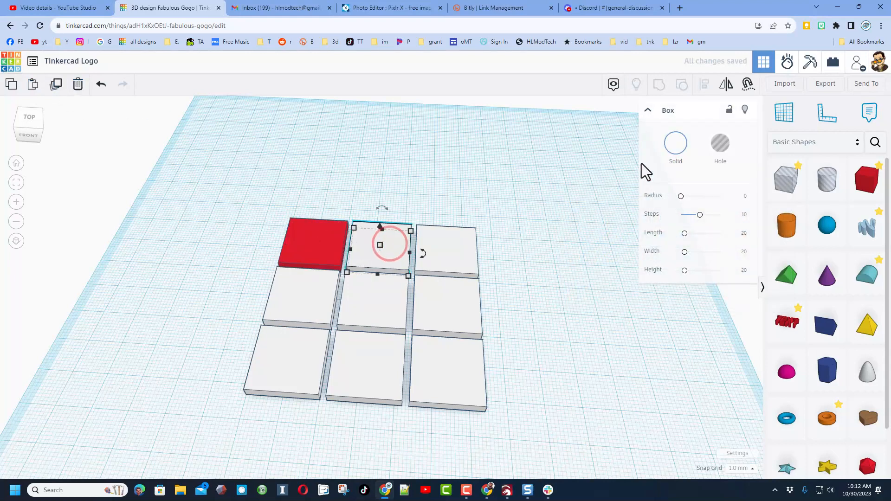
{"action": "left_click", "coordinate": [675, 142]}
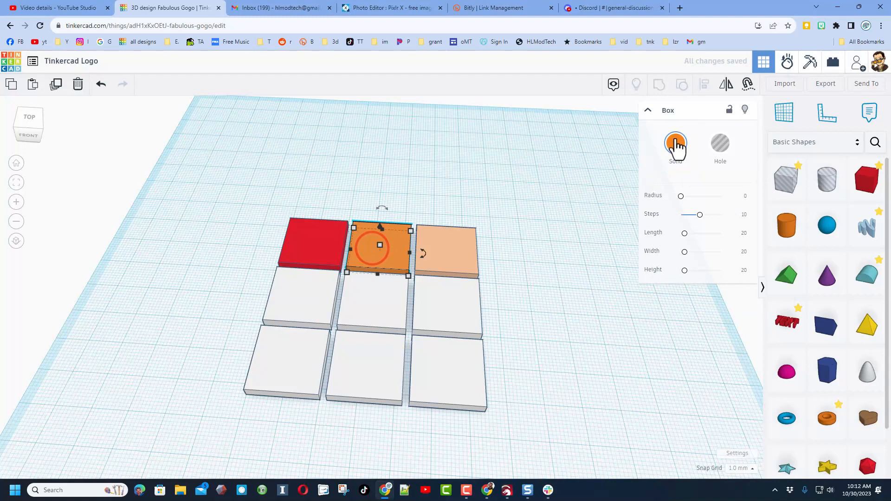
{"action": "left_click", "coordinate": [675, 144]}
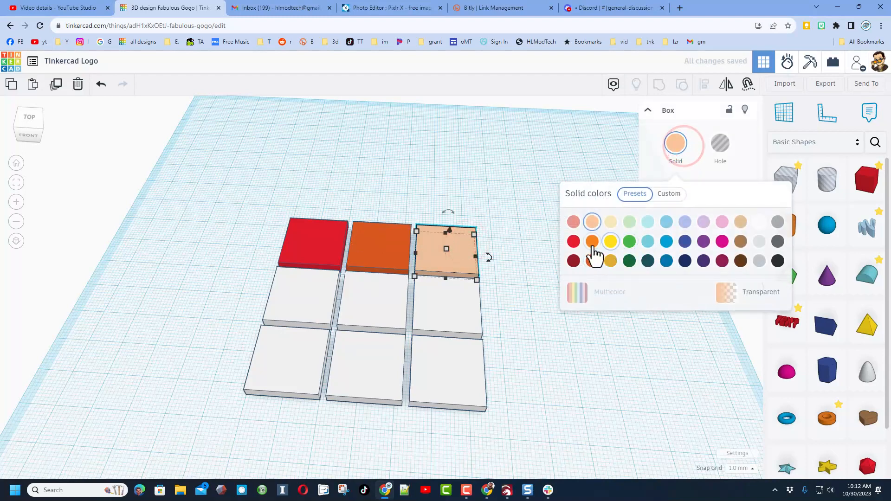
{"action": "left_click", "coordinate": [591, 241]}
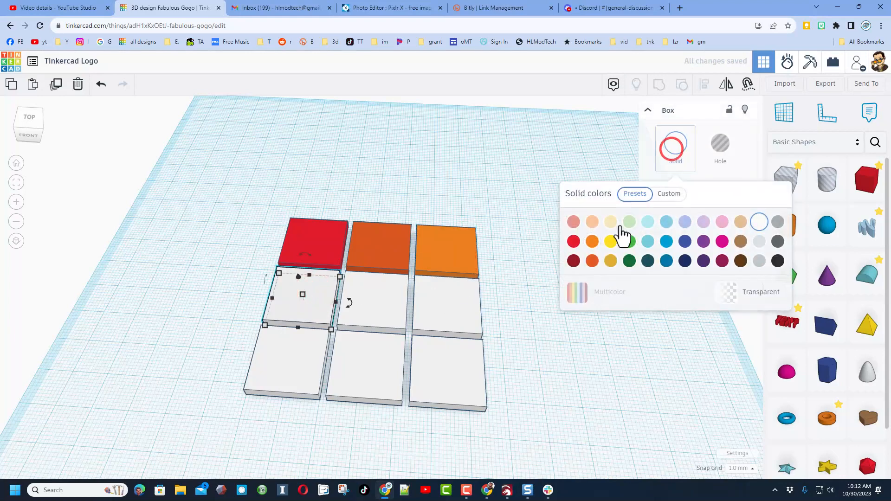
Colour the middle row green, custom lime green and light gold
{"action": "left_click", "coordinate": [627, 241]}
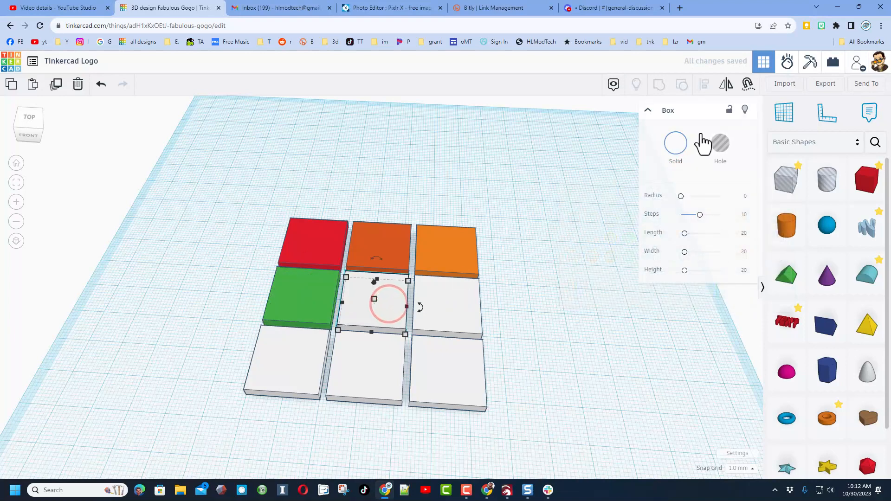
{"action": "left_click", "coordinate": [676, 142]}
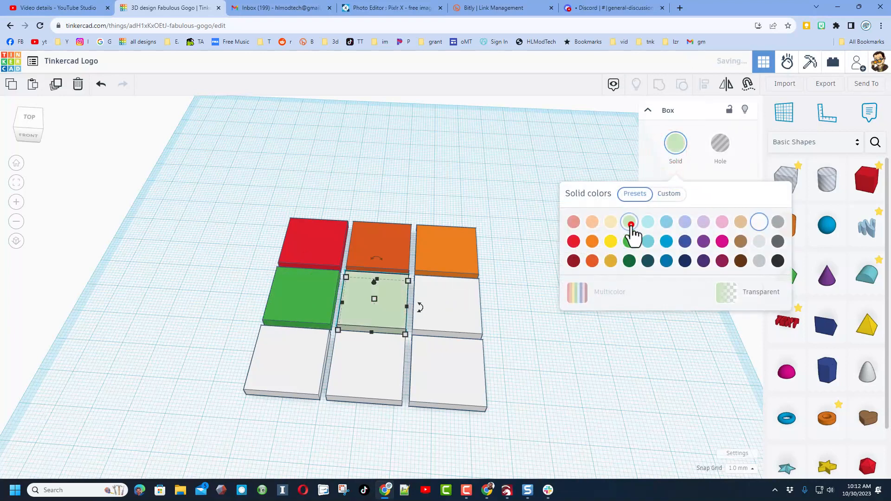
{"action": "left_click", "coordinate": [668, 193]}
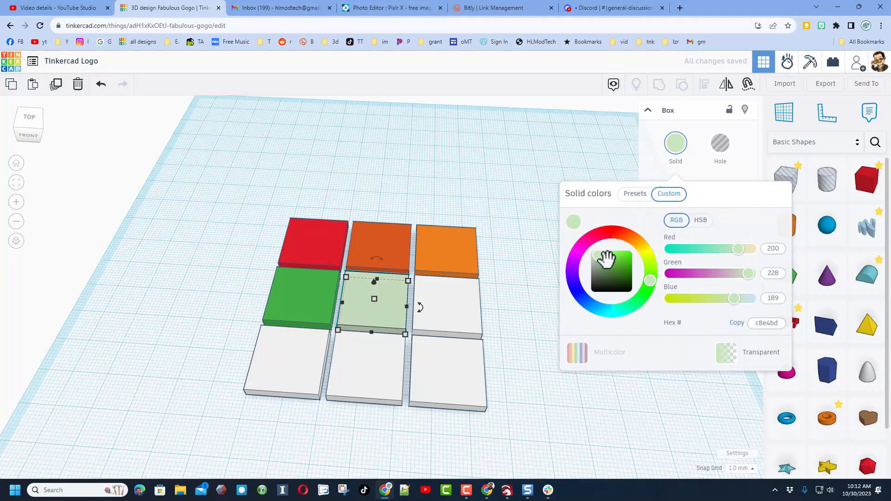
{"action": "left_click", "coordinate": [616, 259]}
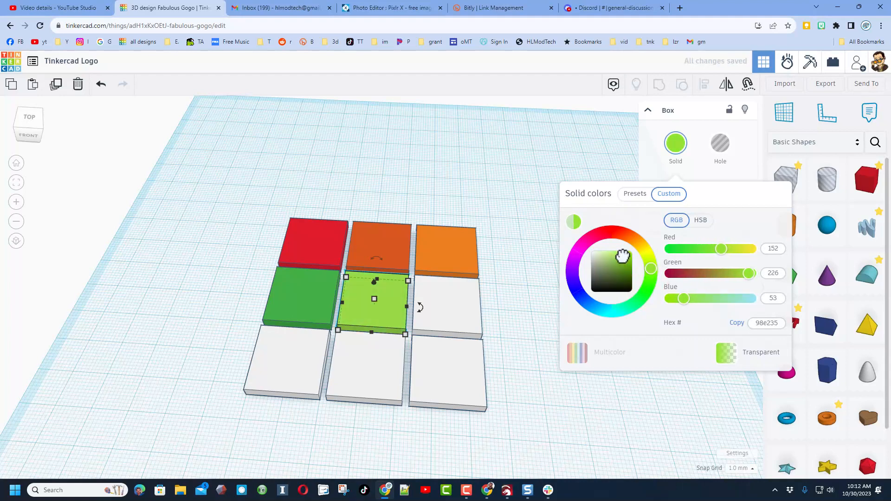
{"action": "left_click", "coordinate": [622, 256]}
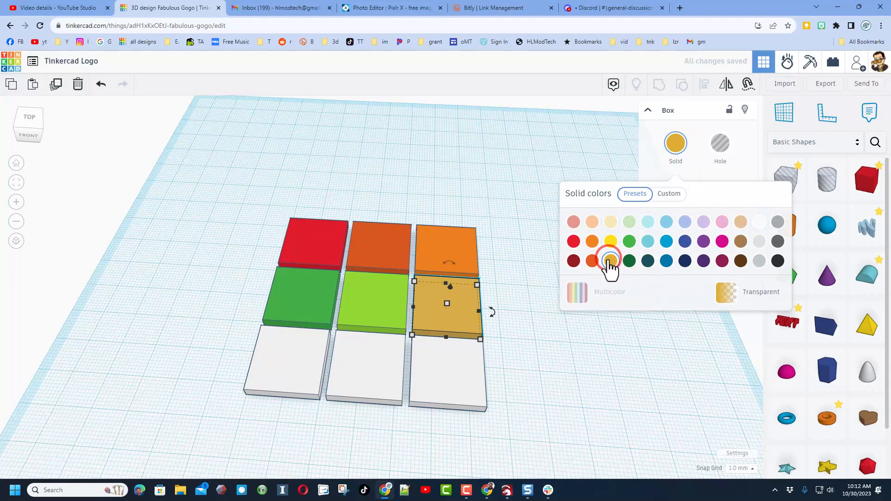
{"action": "left_click", "coordinate": [669, 193]}
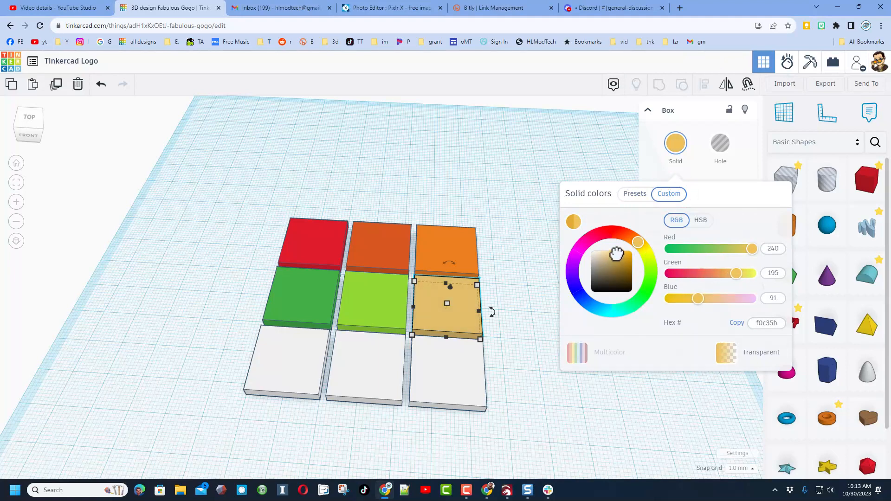
{"action": "left_click", "coordinate": [539, 329]}
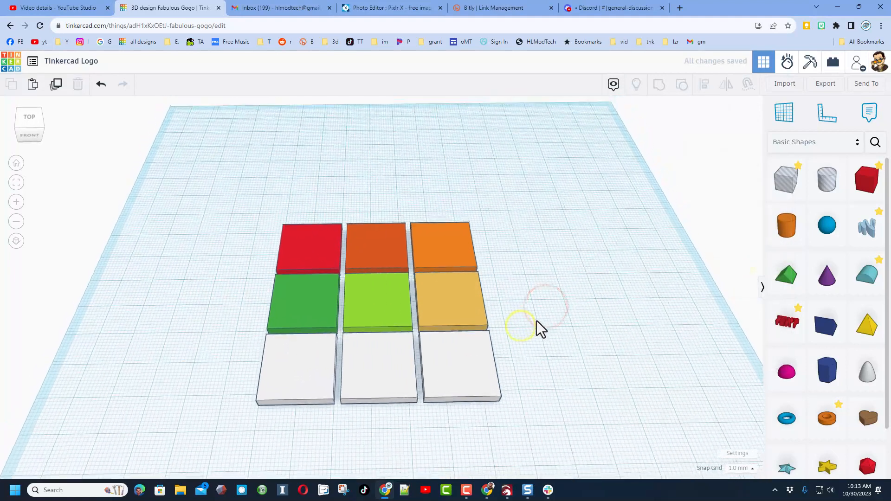
Colour the front row tiles dark blue, medium blue and light sky blue
{"action": "left_click", "coordinate": [294, 367]}
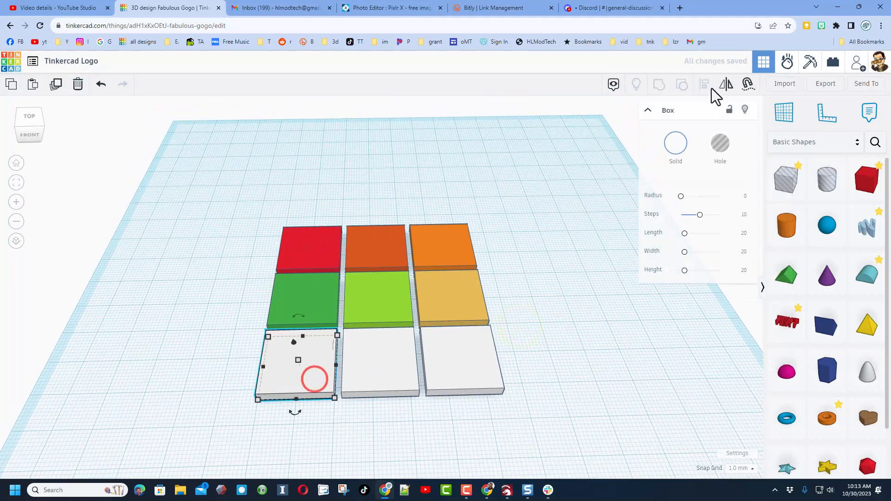
{"action": "left_click", "coordinate": [675, 142]}
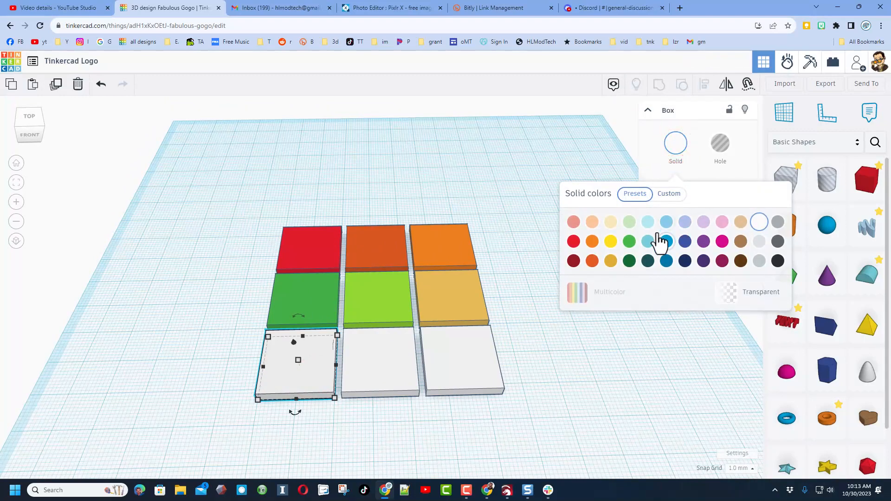
{"action": "mouse_move", "coordinate": [685, 241]}
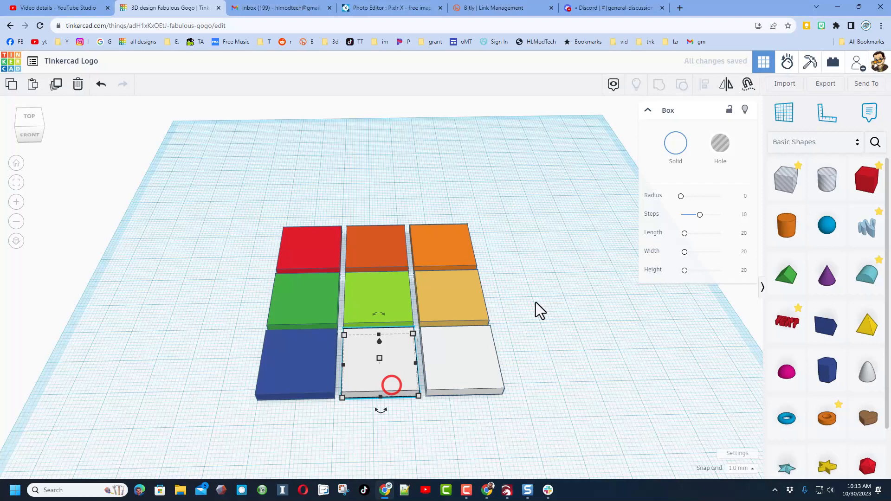
{"action": "left_click", "coordinate": [675, 142]}
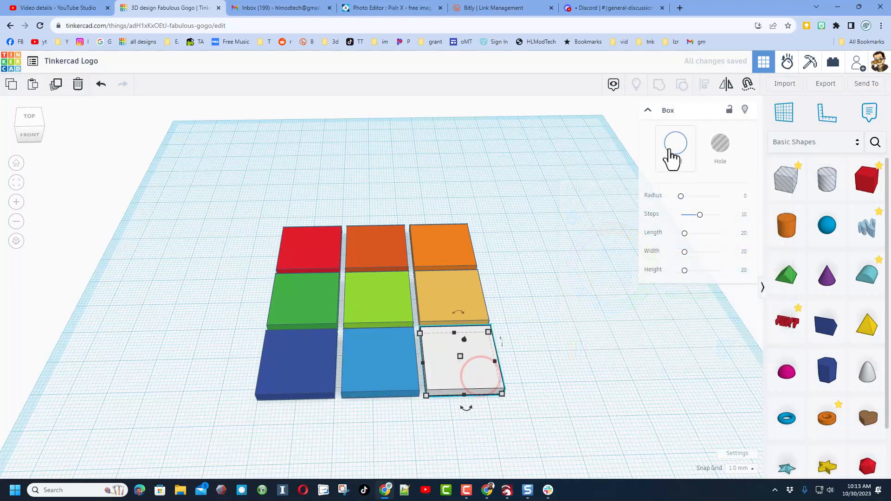
{"action": "left_click", "coordinate": [675, 147]}
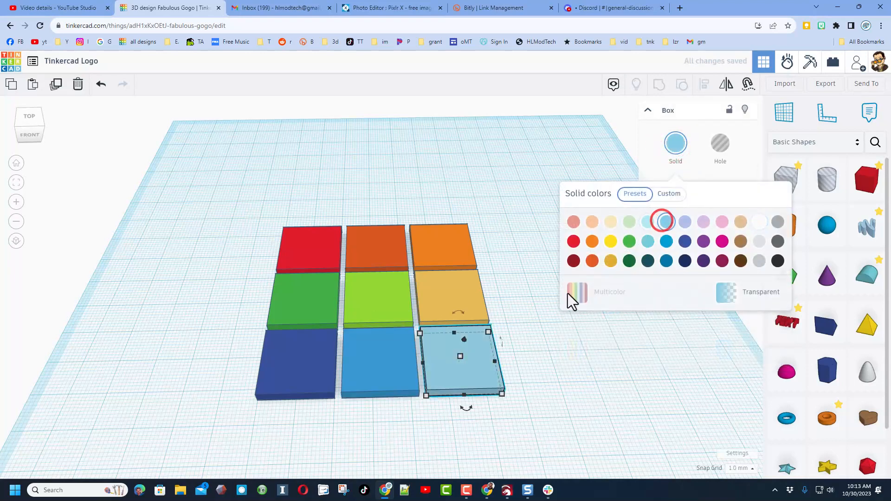
{"action": "left_click", "coordinate": [534, 364]}
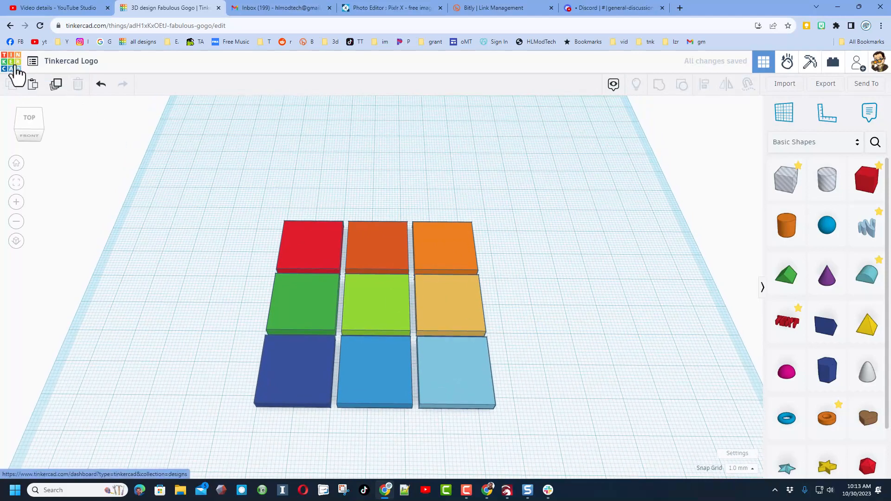
{"action": "mouse_move", "coordinate": [514, 349]}
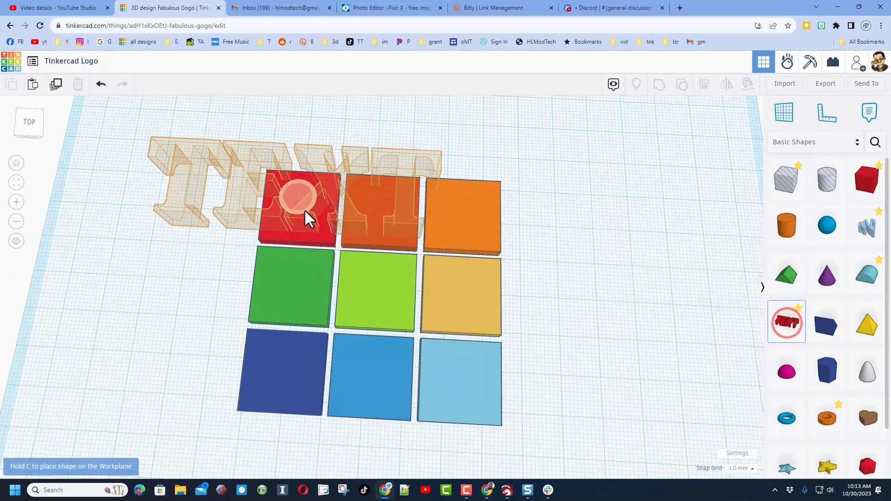
Place a text shape on the red tile and change it to 'T' in Sans font
{"action": "left_click", "coordinate": [296, 199]}
{"action": "type", "text": "t"}
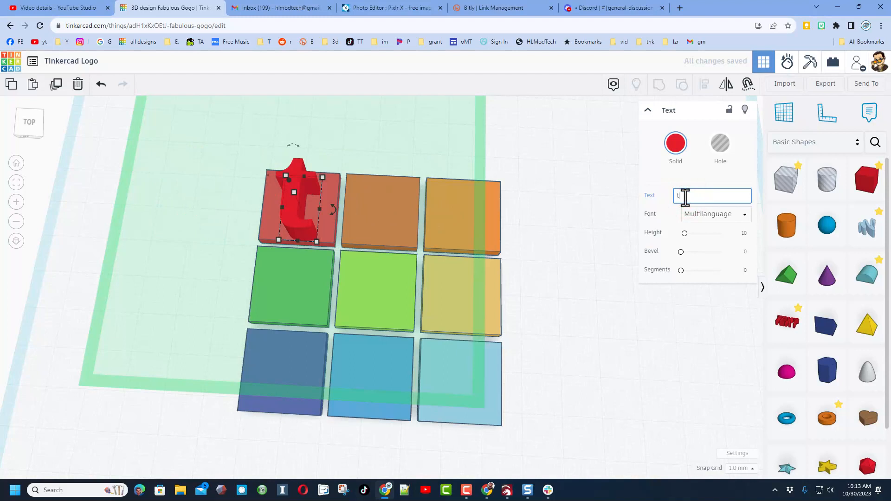
{"action": "key", "text": "Backspace"}
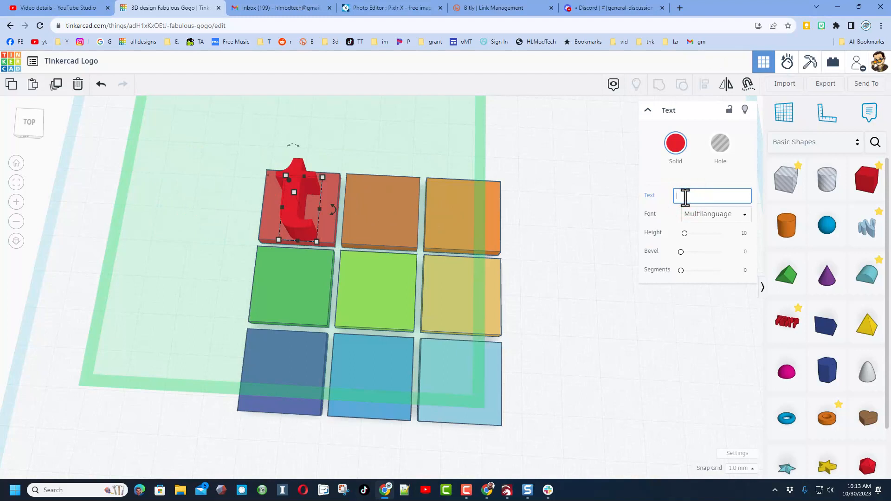
{"action": "type", "text": "T"}
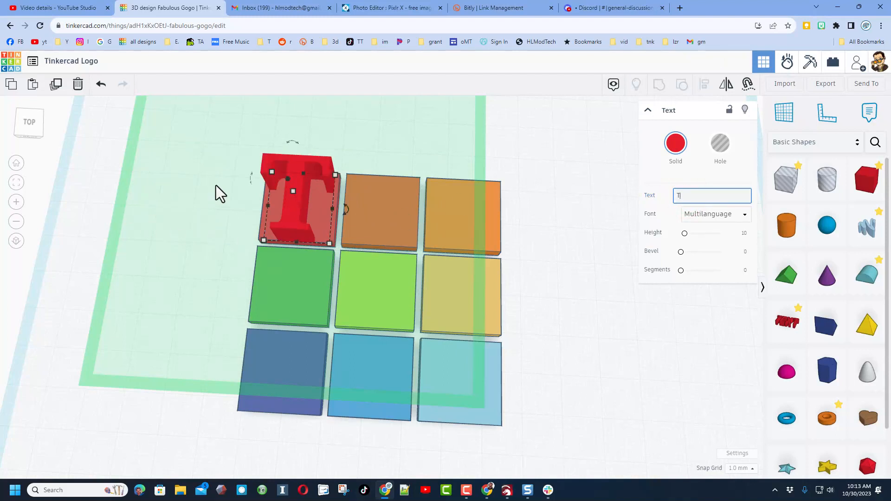
{"action": "left_click", "coordinate": [715, 213]}
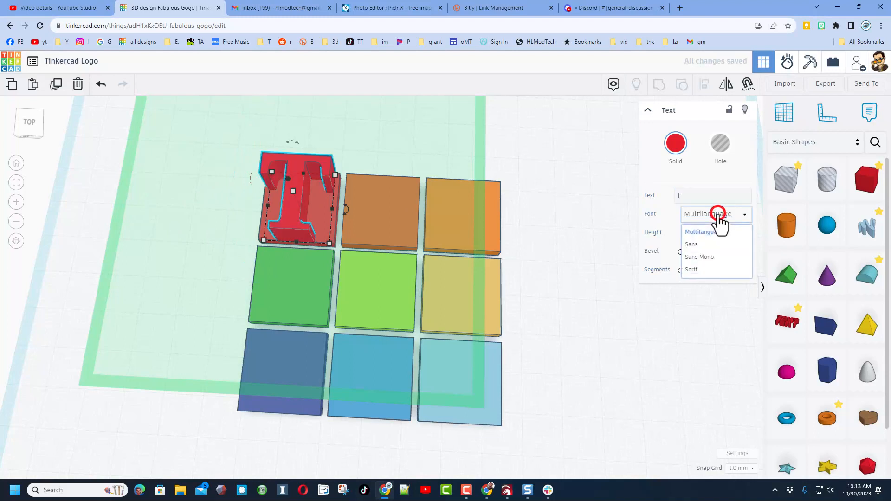
{"action": "left_click", "coordinate": [691, 244]}
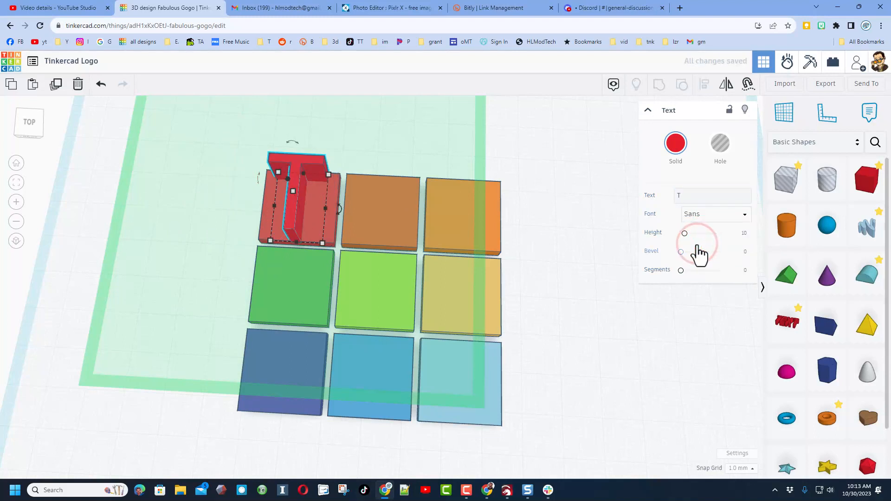
{"action": "mouse_move", "coordinate": [293, 207]}
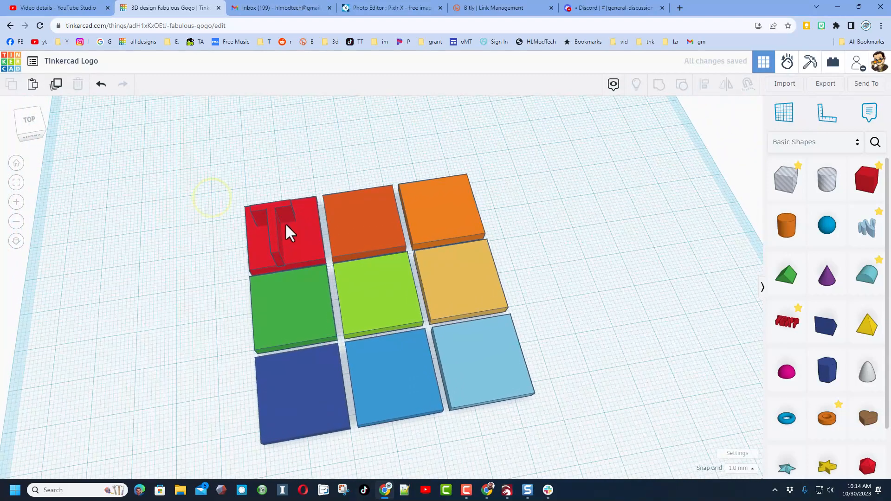
Make the letter T white and start aligning it with its red tile
{"action": "left_click", "coordinate": [284, 233]}
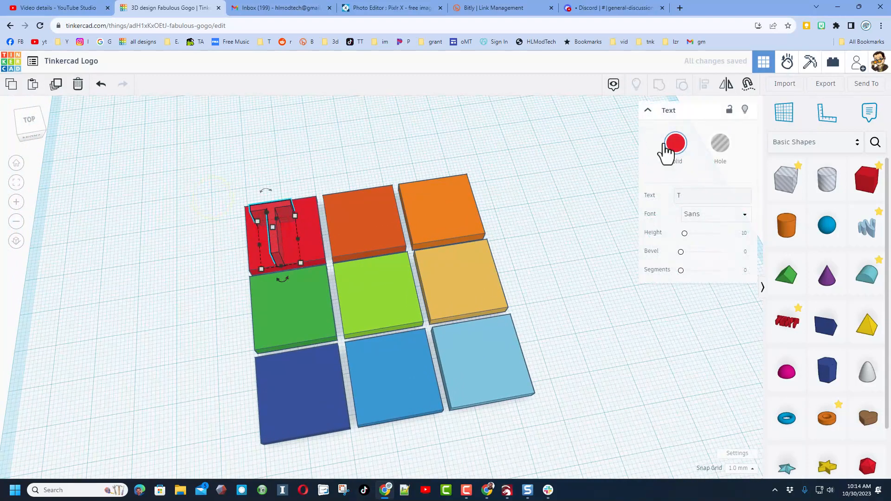
{"action": "left_click", "coordinate": [675, 142]}
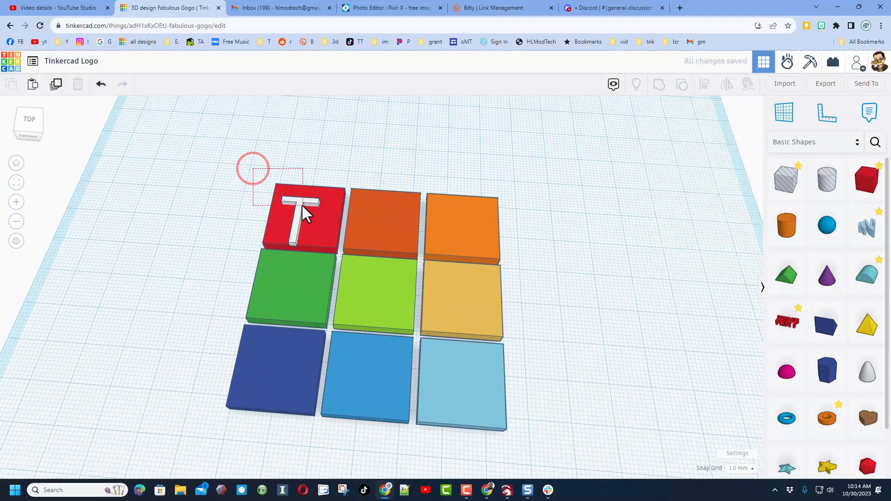
{"action": "left_click", "coordinate": [302, 221]}
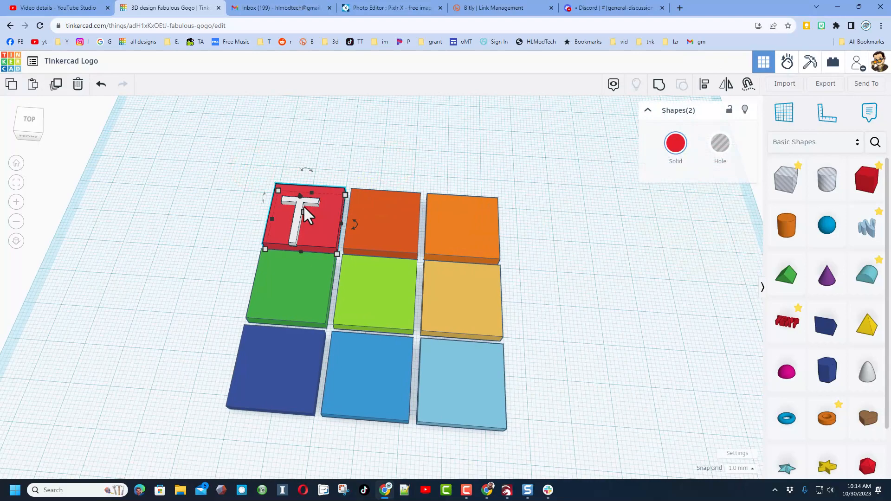
{"action": "key", "text": "l"}
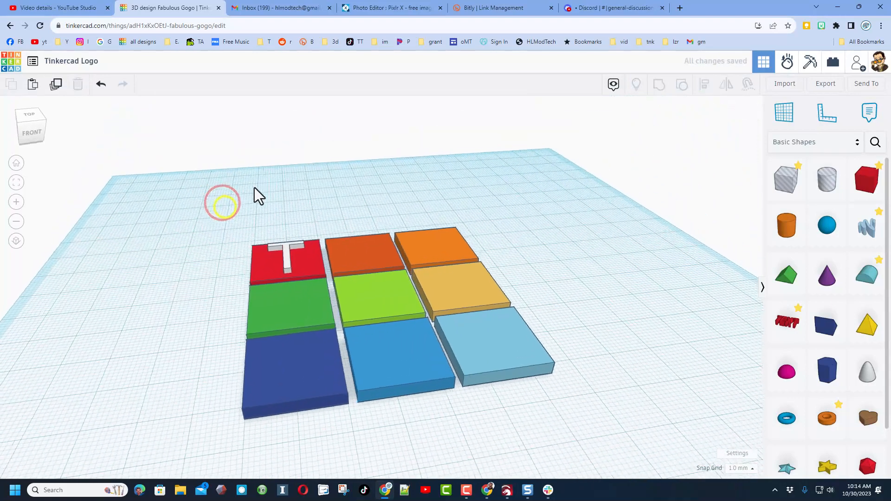
Copy the T across the top row, then duplicate that row into the middle and bottom rows
{"action": "key", "text": "ctrl+d"}
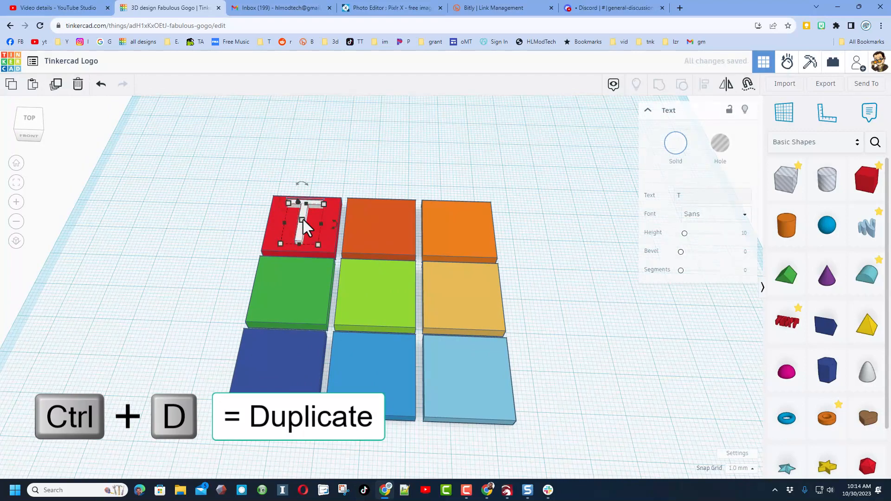
{"action": "key", "text": "shift+Right"}
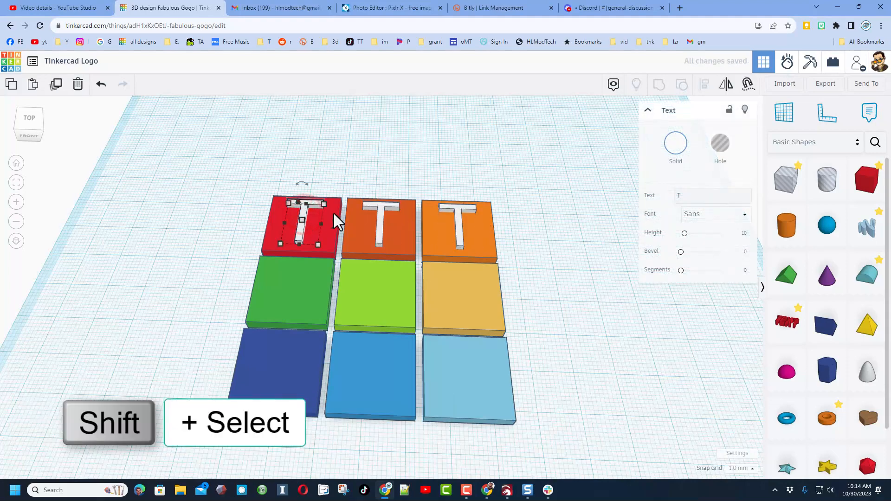
{"action": "left_click", "coordinate": [379, 226]}
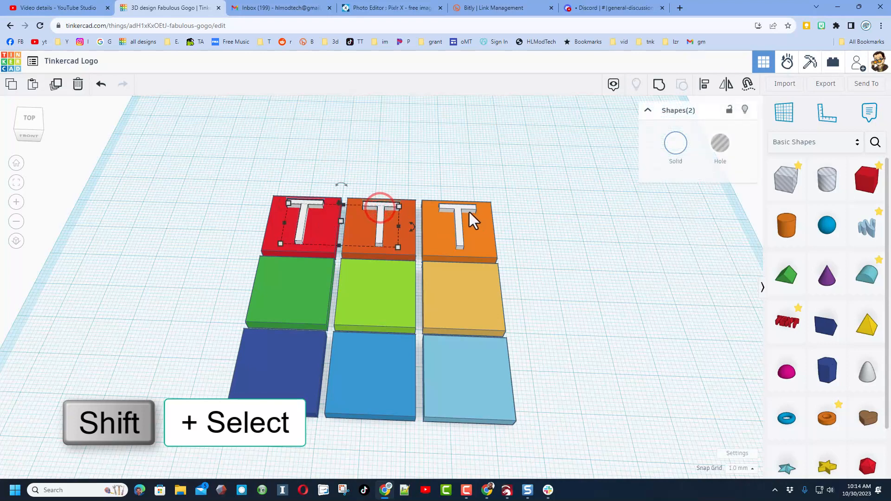
{"action": "left_click", "coordinate": [460, 222]}
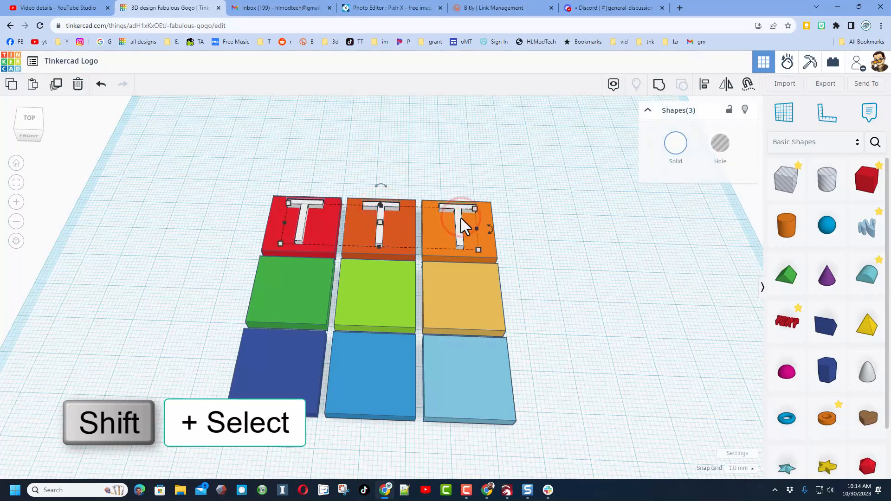
{"action": "key", "text": "ctrl+d"}
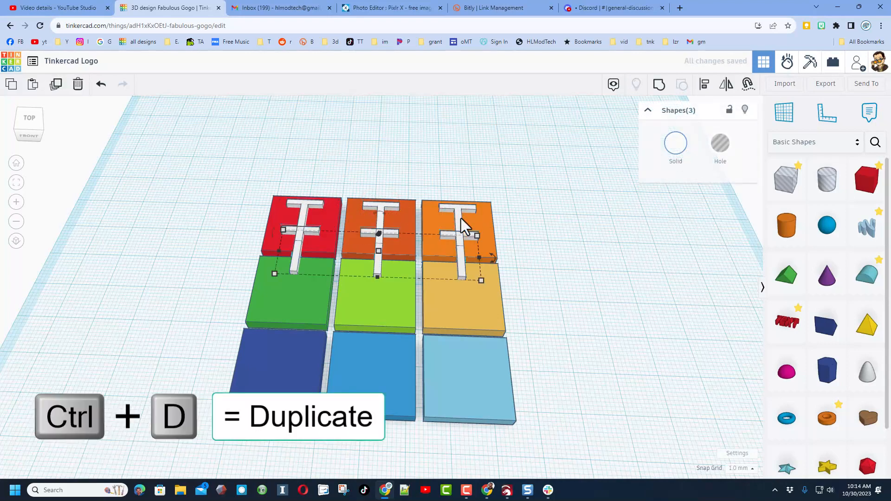
{"action": "key", "text": "shift+down"}
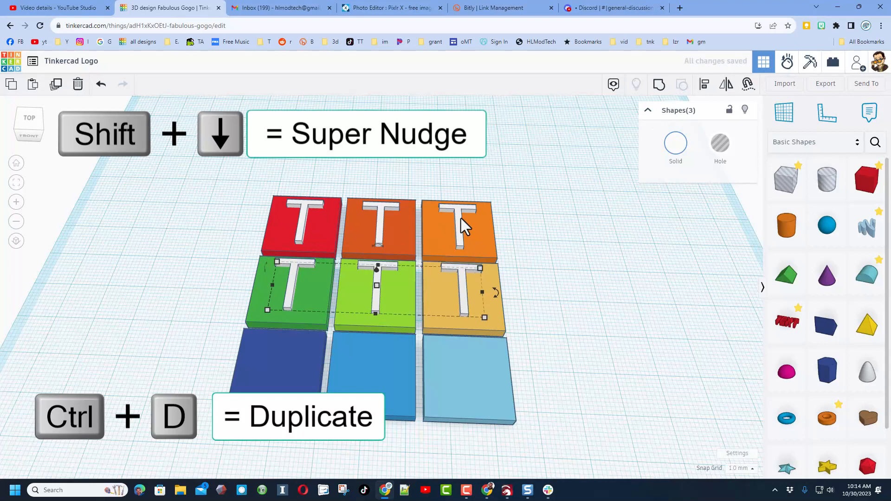
{"action": "key", "text": "shift+down"}
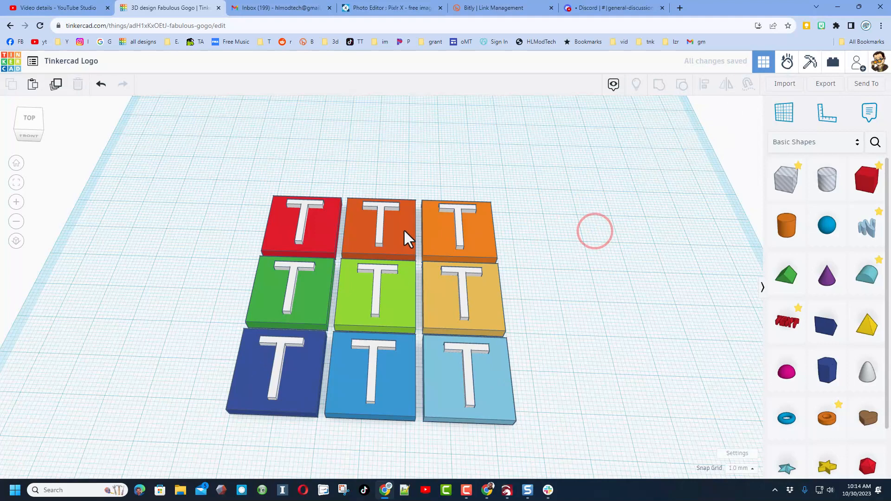
{"action": "left_click", "coordinate": [379, 230]}
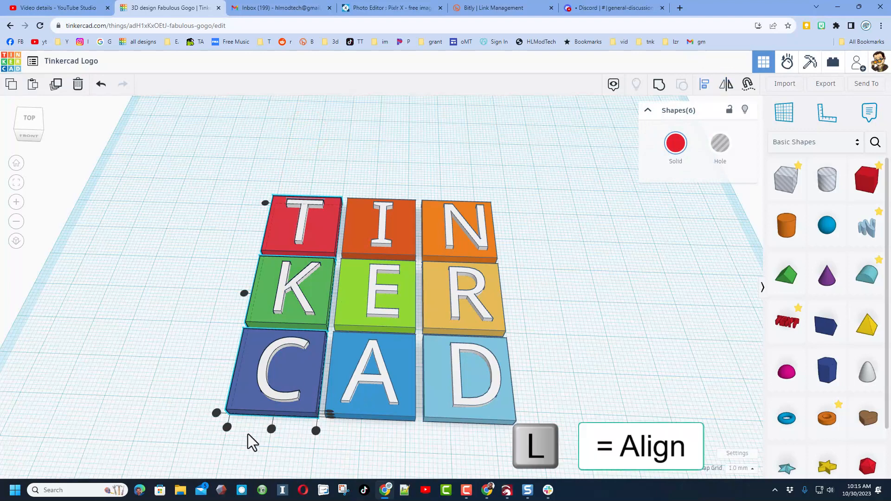
Centre letter C, the right column, and the bottom and middle row letters on their tiles
{"action": "left_click", "coordinate": [272, 427]}
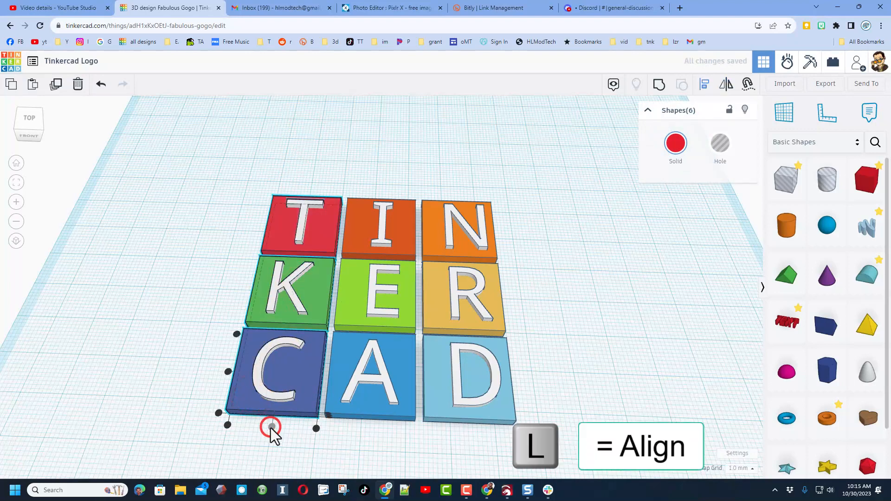
{"action": "left_click", "coordinate": [384, 160]}
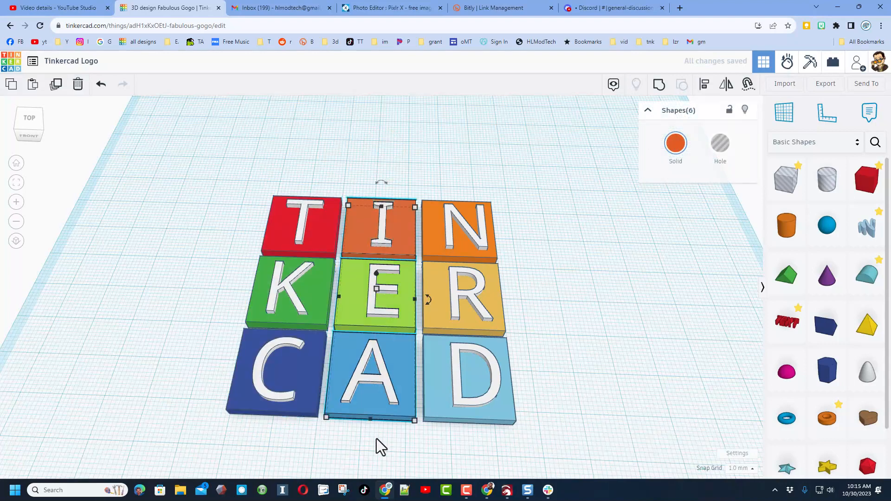
{"action": "key", "text": "l"}
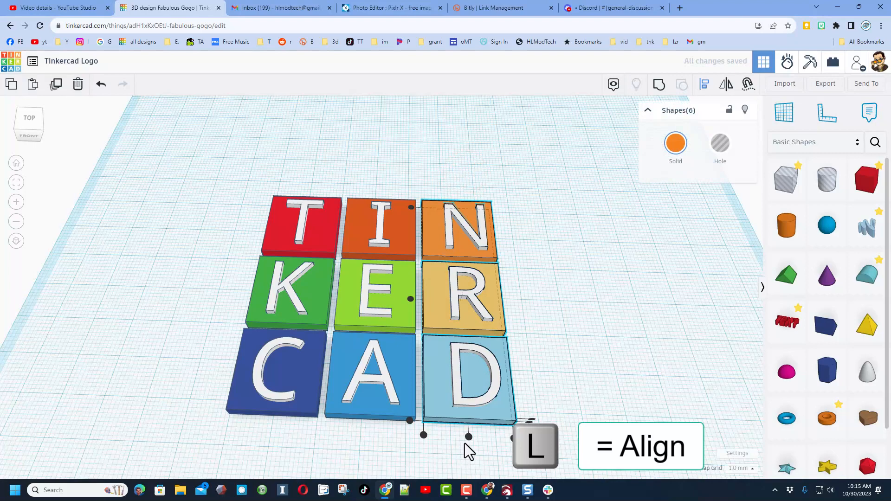
{"action": "left_click", "coordinate": [468, 436]}
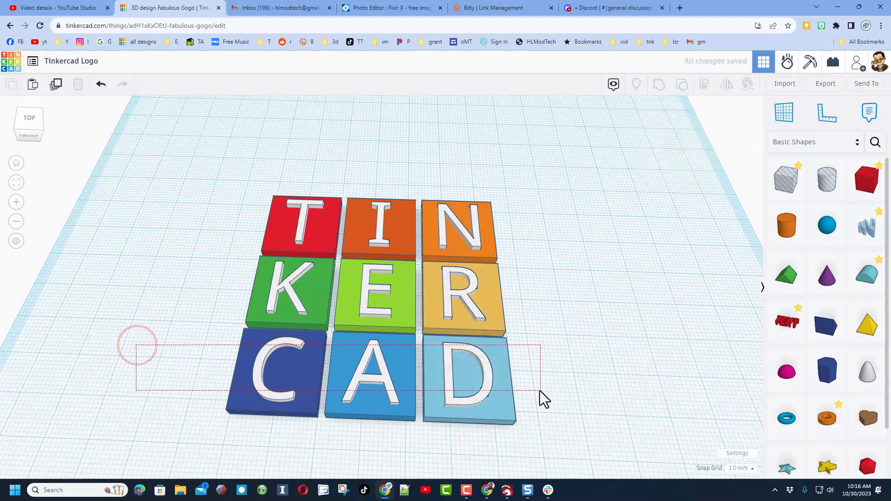
{"action": "left_click", "coordinate": [293, 392]}
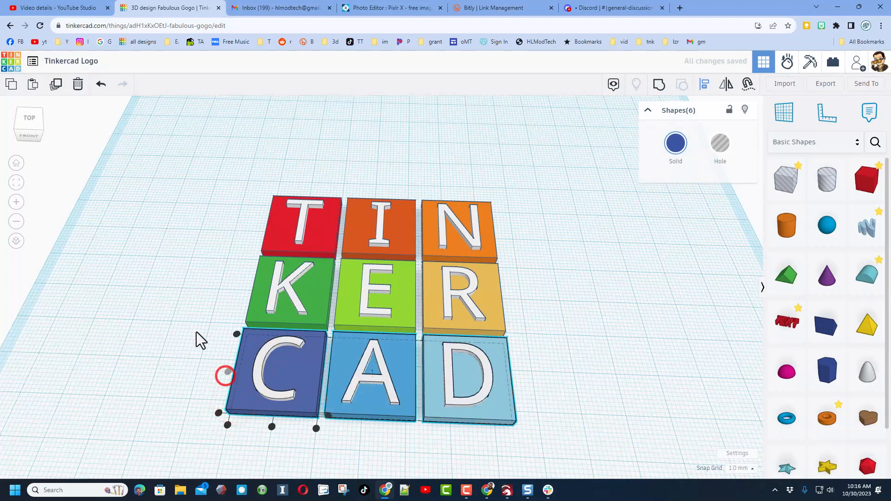
{"action": "left_click", "coordinate": [290, 296]}
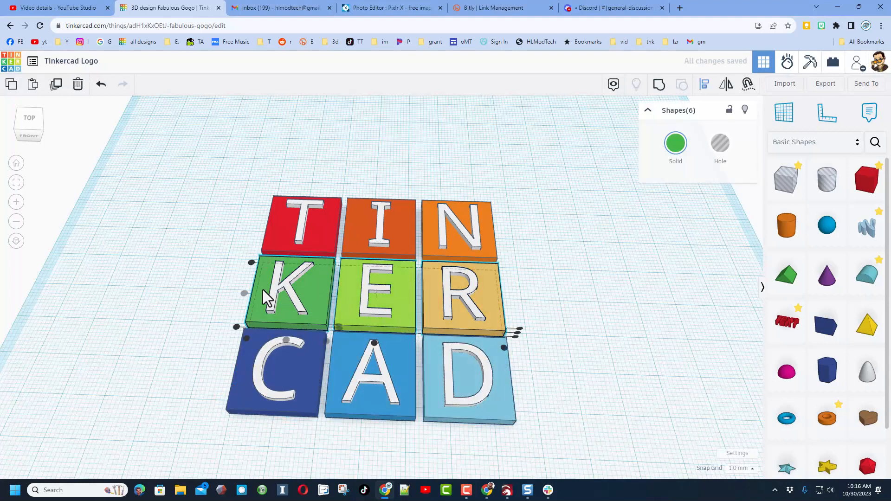
{"action": "left_click", "coordinate": [230, 195]}
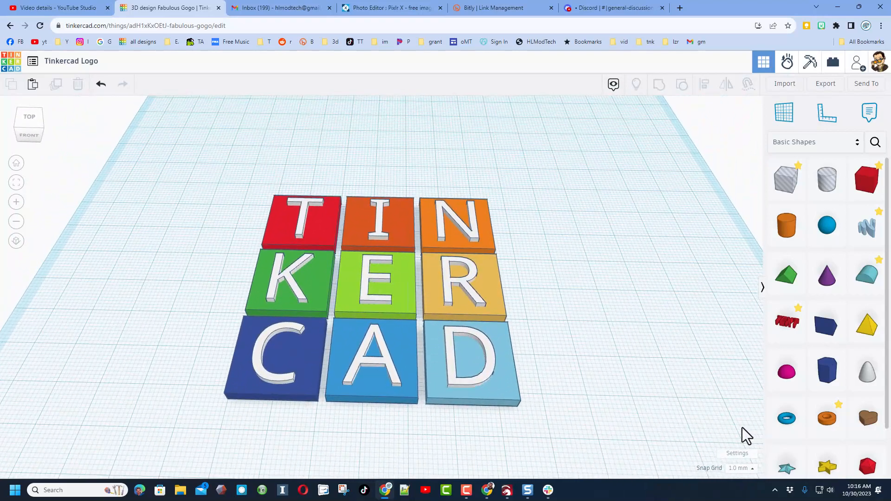
{"action": "mouse_move", "coordinate": [737, 452]}
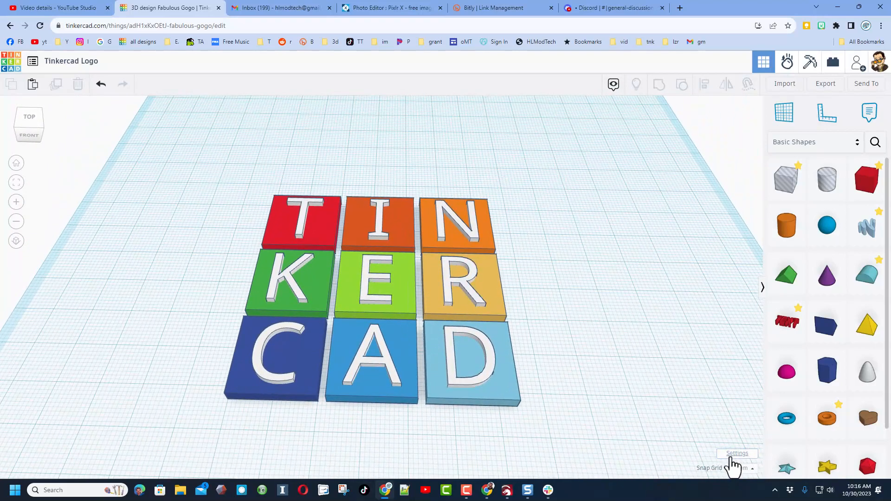
Turn on the coloured background and shadows, and hide the grid
{"action": "left_click", "coordinate": [737, 453]}
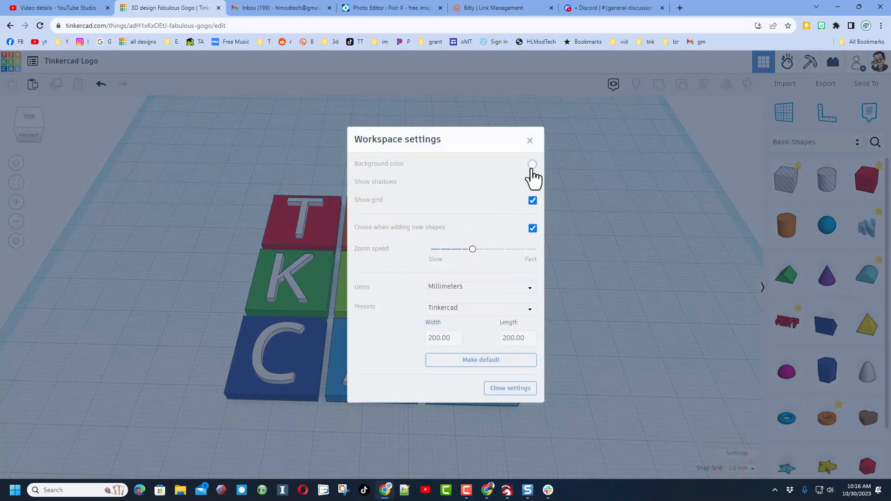
{"action": "left_click", "coordinate": [532, 165]}
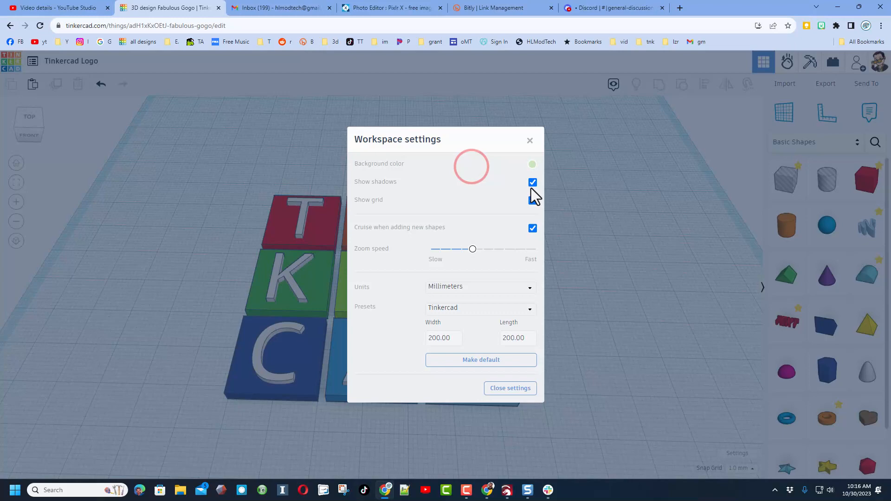
{"action": "left_click", "coordinate": [531, 200]}
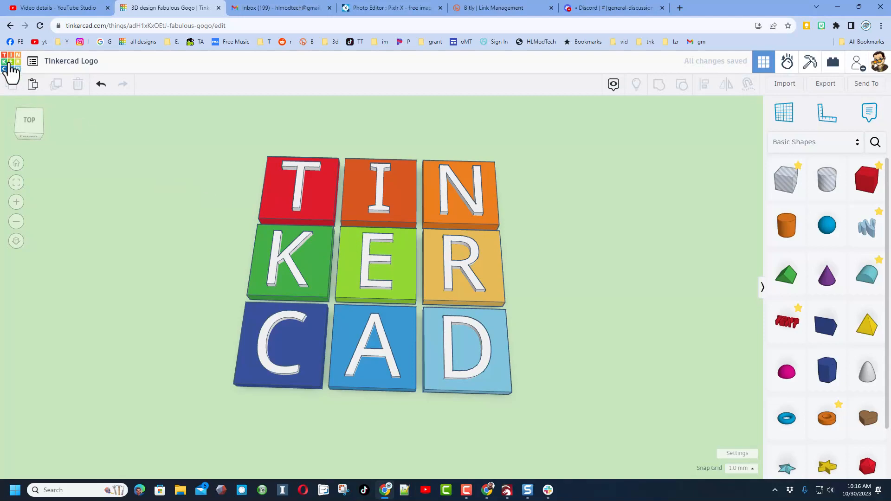
Open the Tinkercad Logo design's properties from the dashboard and add a description
{"action": "left_click", "coordinate": [11, 60]}
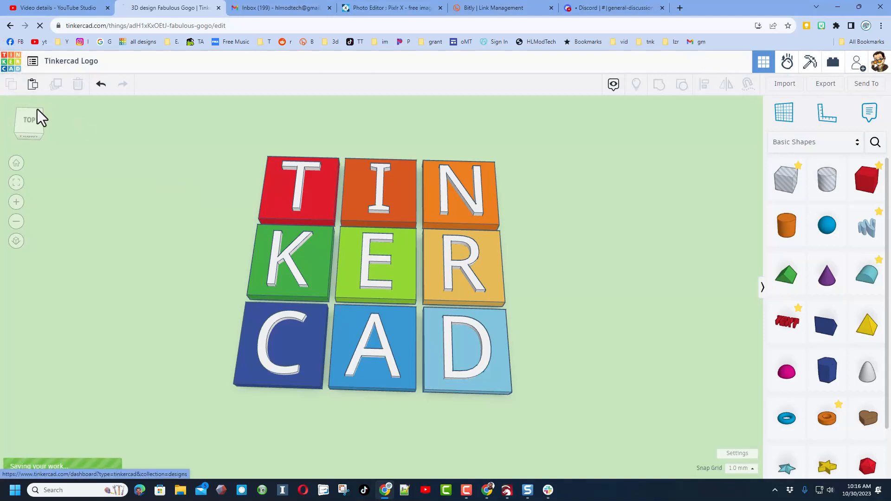
{"action": "left_click", "coordinate": [32, 61]}
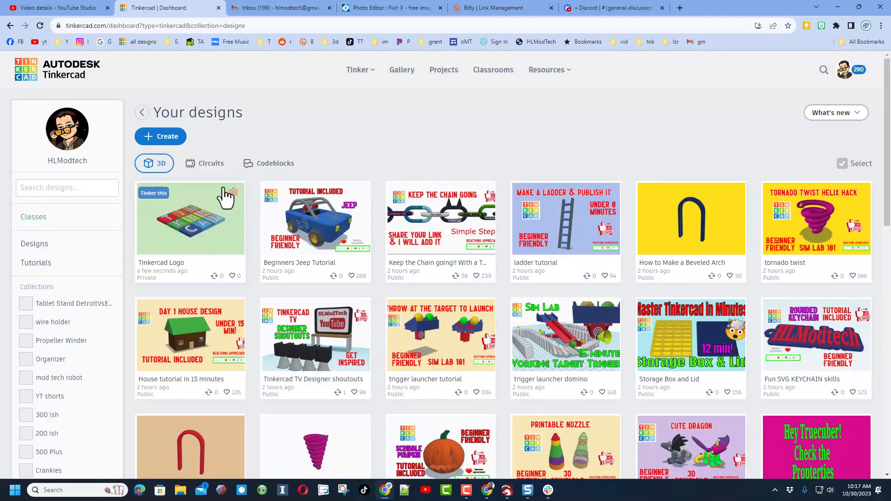
{"action": "left_click", "coordinate": [232, 192]}
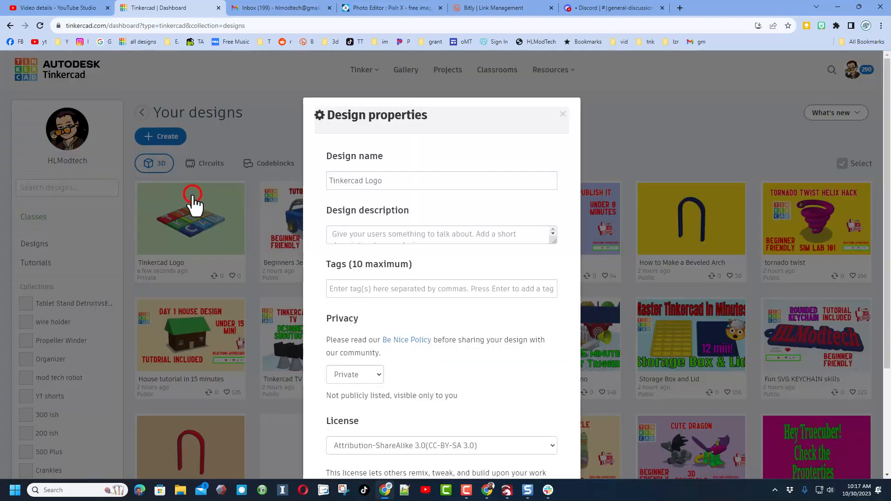
{"action": "left_click", "coordinate": [440, 233]}
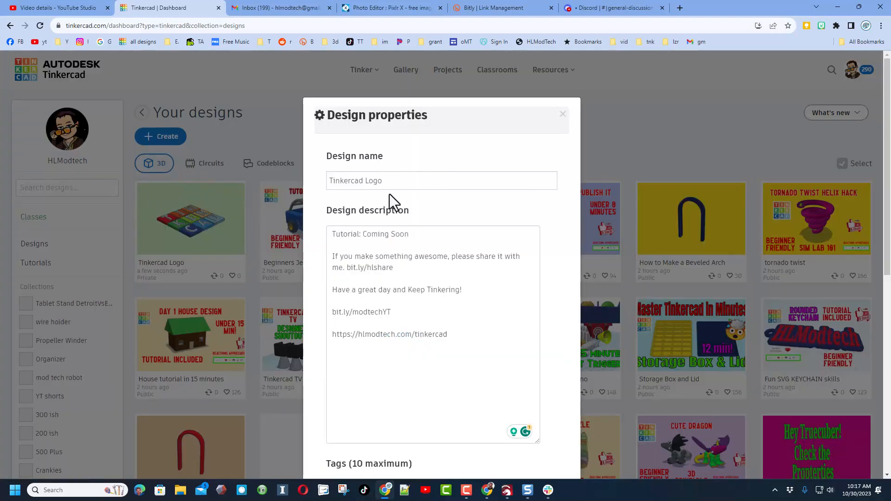
{"action": "mouse_move", "coordinate": [386, 233]}
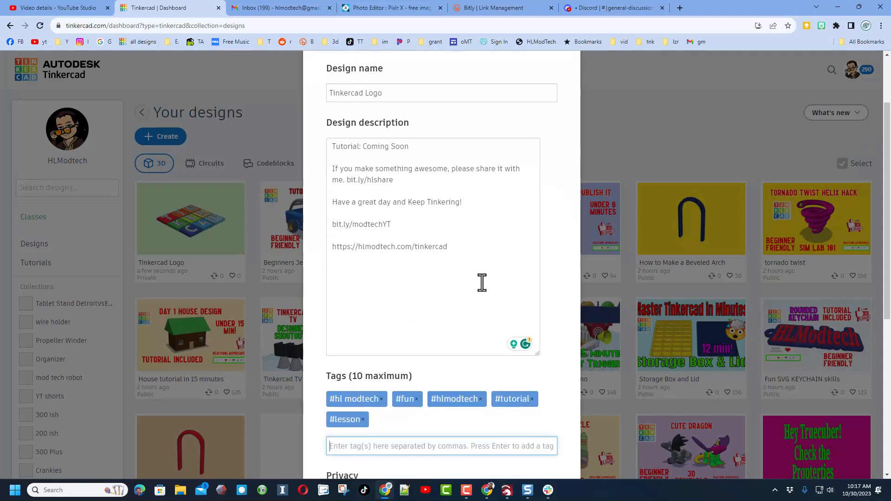
{"action": "scroll", "scroll_direction": "down", "scroll_amount": 3}
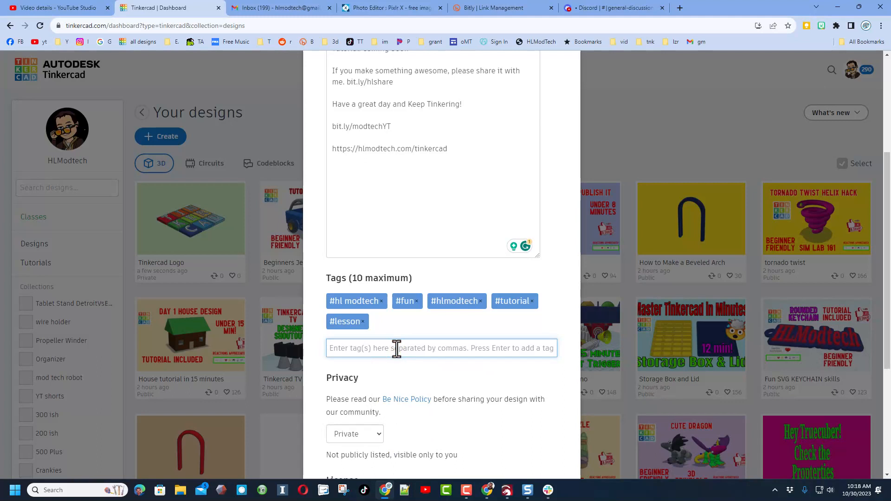
Add the hlmt23 tag, then remove it again
{"action": "type", "text": "hlm"}
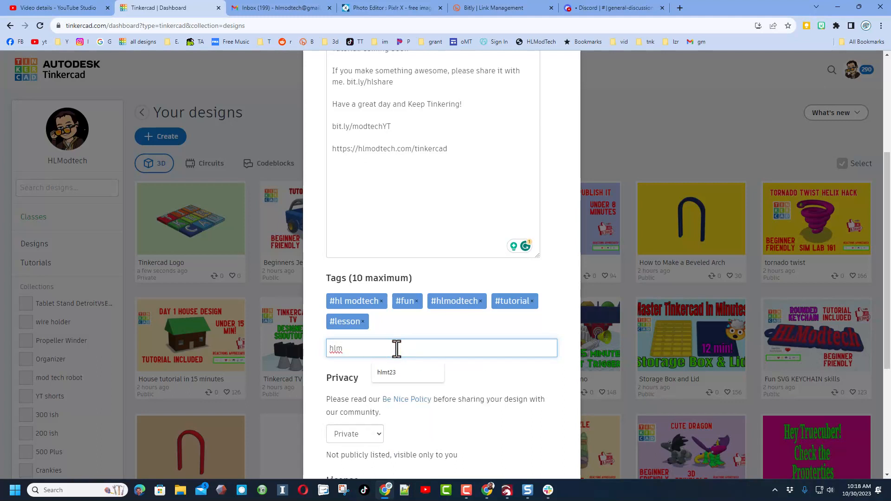
{"action": "left_click", "coordinate": [386, 372]}
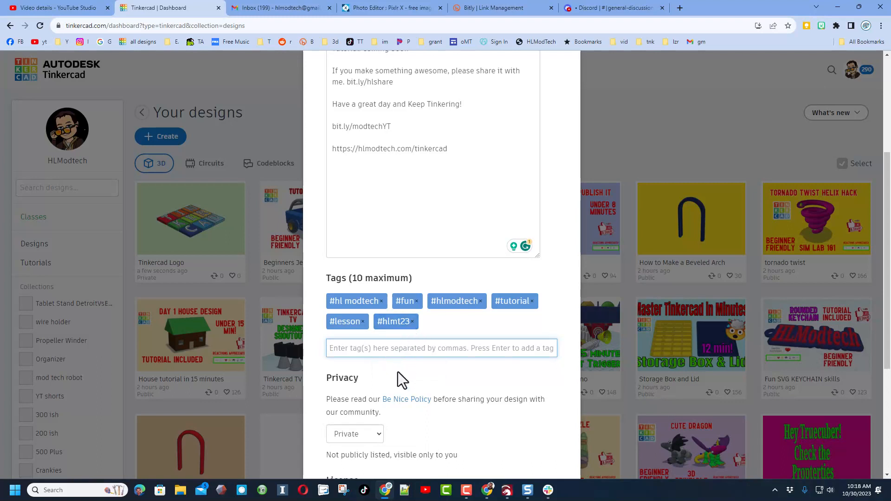
{"action": "left_click", "coordinate": [412, 321]}
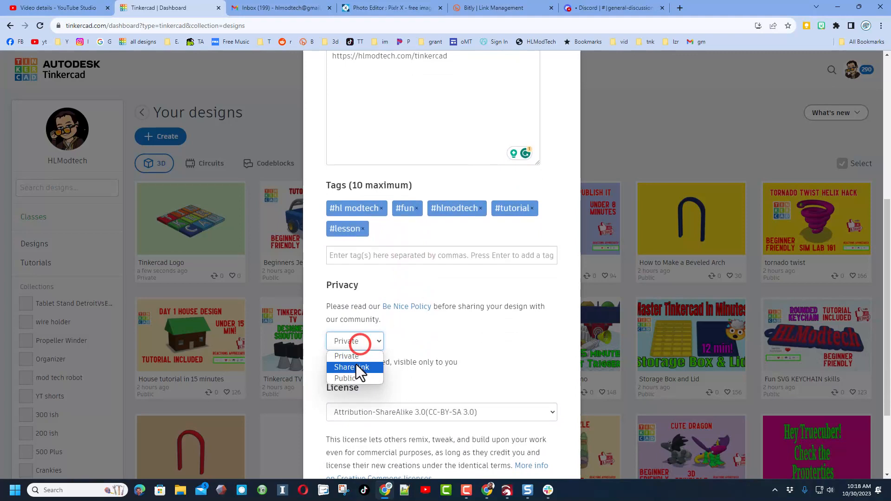
Make the design Public with a No Derivatives license and save the properties
{"action": "left_click", "coordinate": [352, 379]}
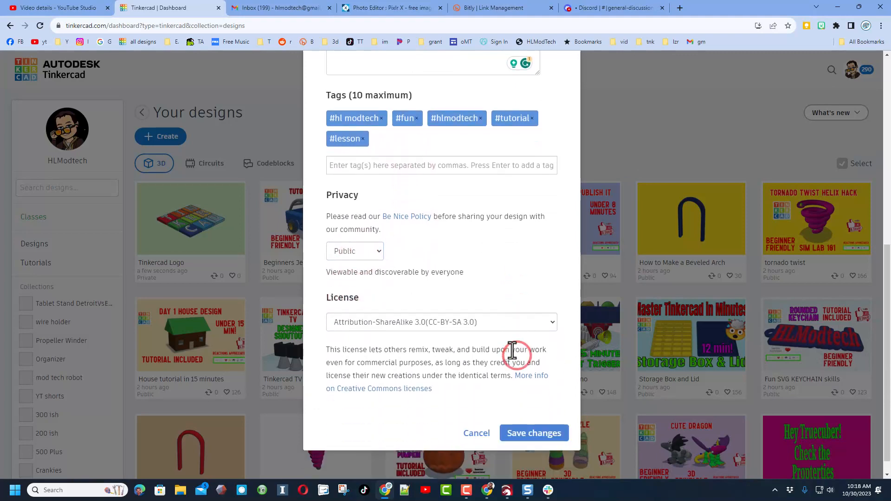
{"action": "left_click", "coordinate": [440, 322]}
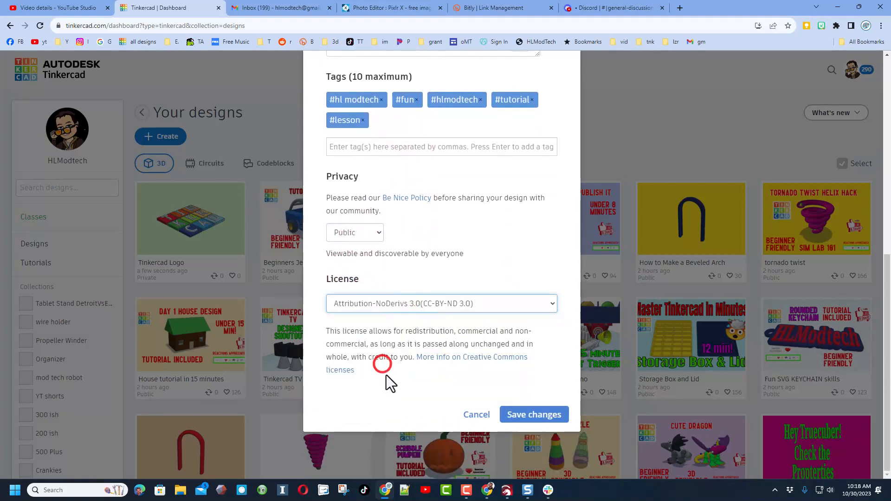
{"action": "scroll", "scroll_direction": "up", "scroll_amount": 3}
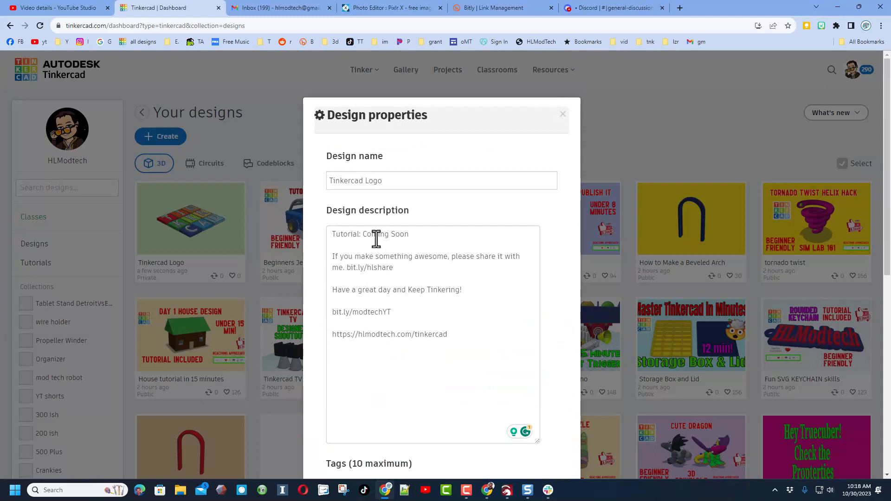
{"action": "scroll", "scroll_direction": "down", "scroll_amount": 3}
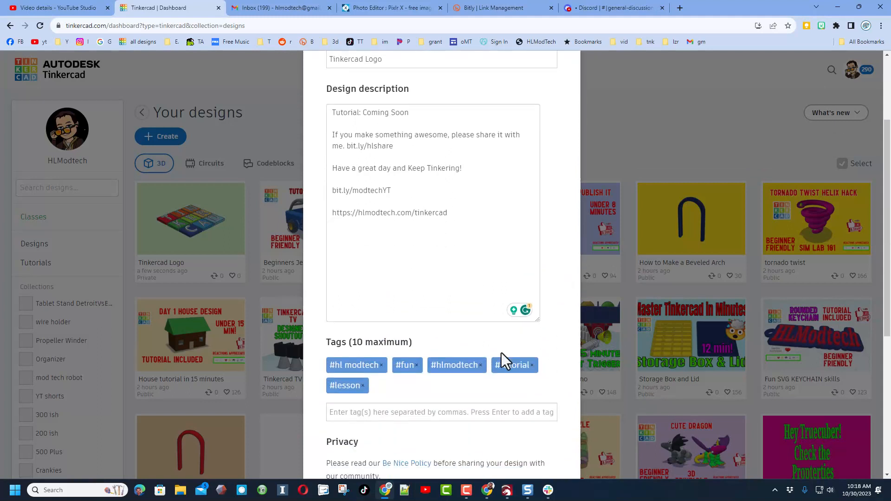
{"action": "scroll", "scroll_direction": "down", "scroll_amount": 3}
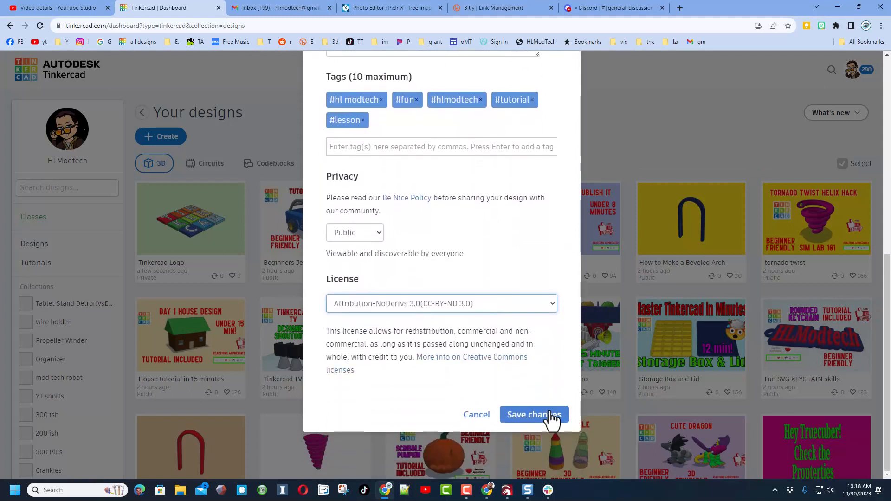
{"action": "left_click", "coordinate": [532, 414]}
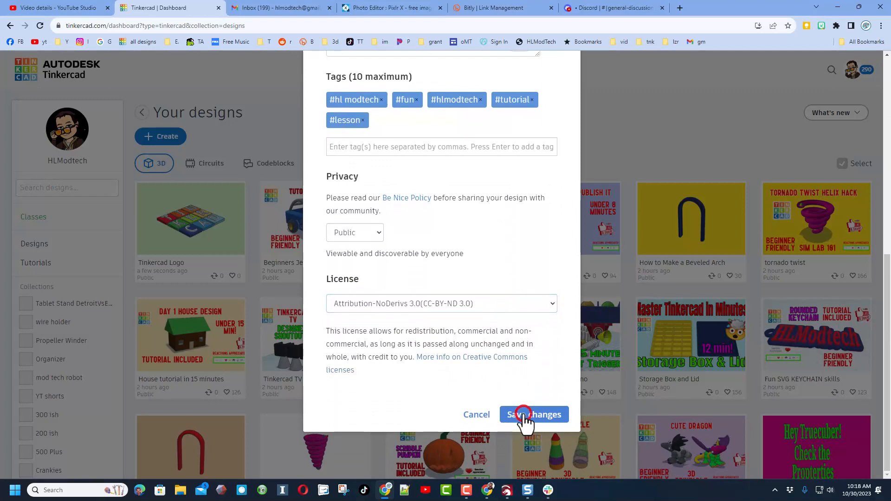
{"action": "left_click", "coordinate": [533, 414]}
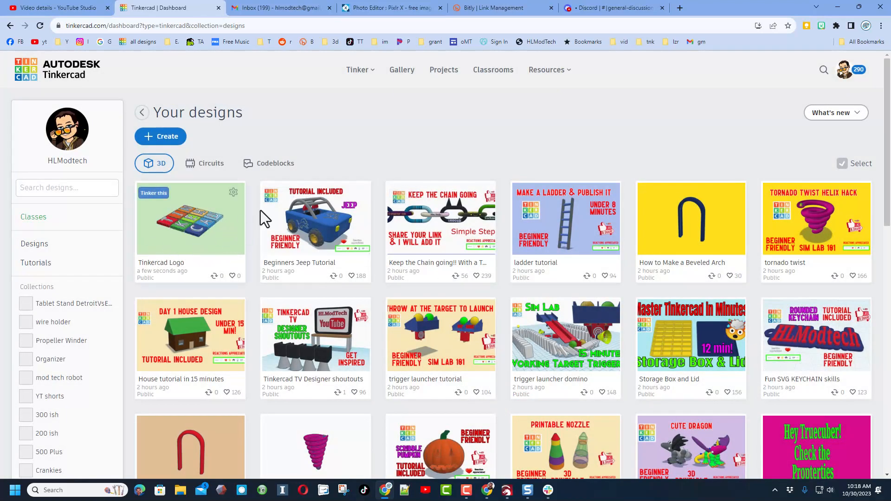
{"action": "mouse_move", "coordinate": [415, 153]}
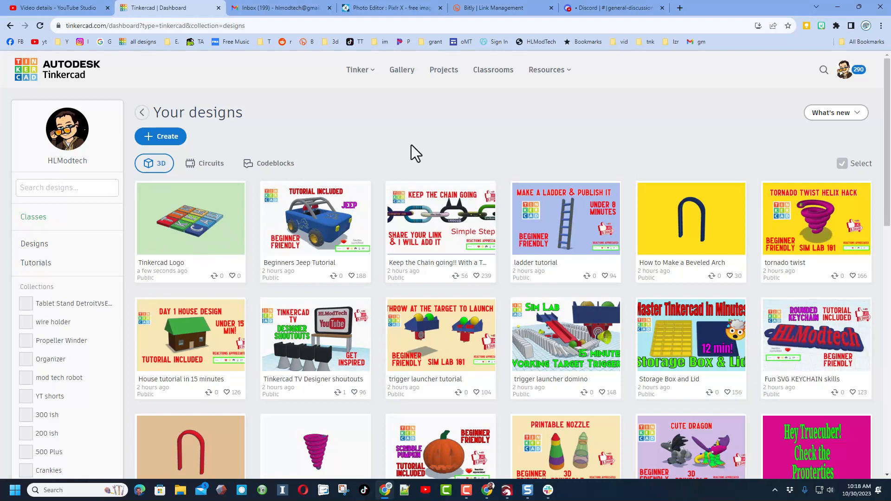
{"action": "mouse_move", "coordinate": [423, 159]}
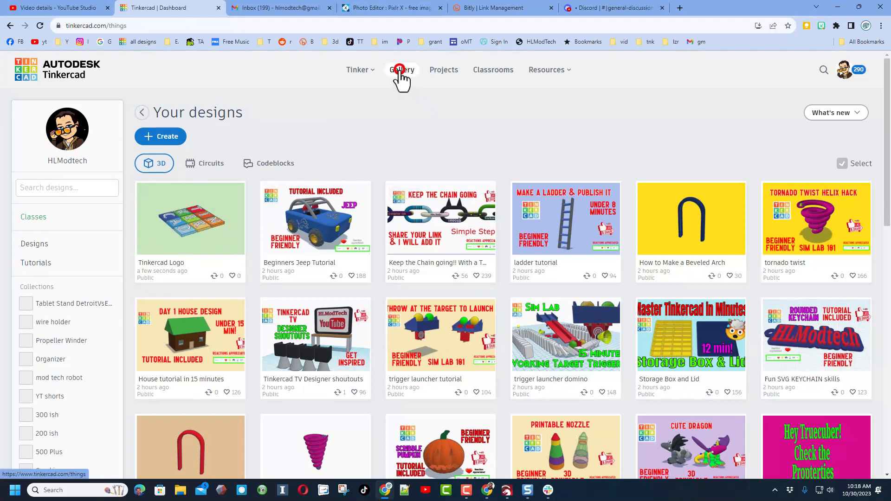
Browse to the gallery, view the Customizable Print in Place Robot design, and close it
{"action": "left_click", "coordinate": [402, 69]}
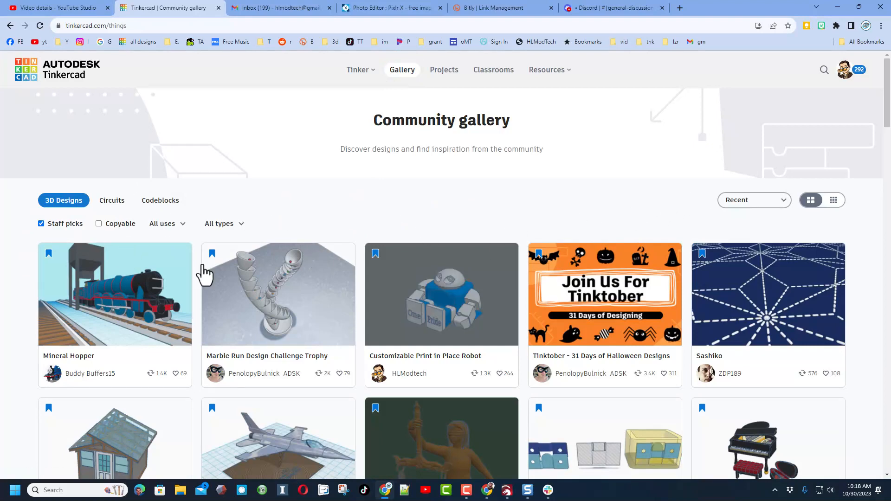
{"action": "left_click", "coordinate": [441, 294]}
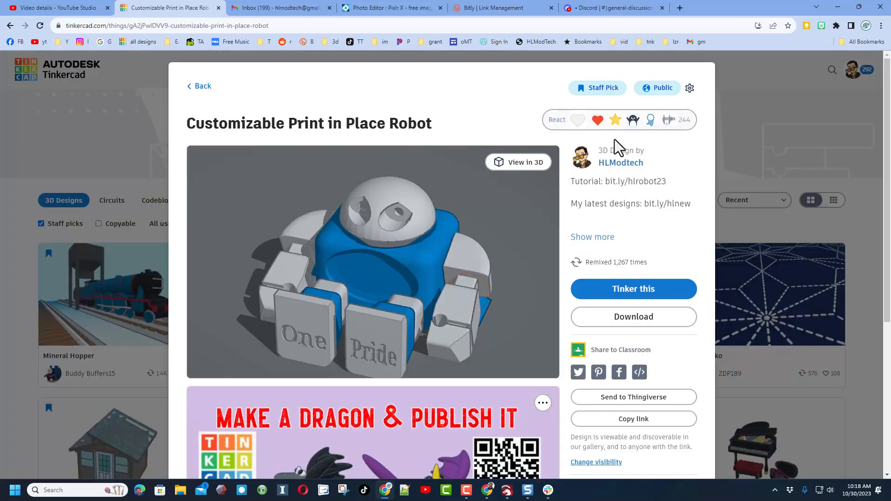
{"action": "mouse_move", "coordinate": [622, 185]}
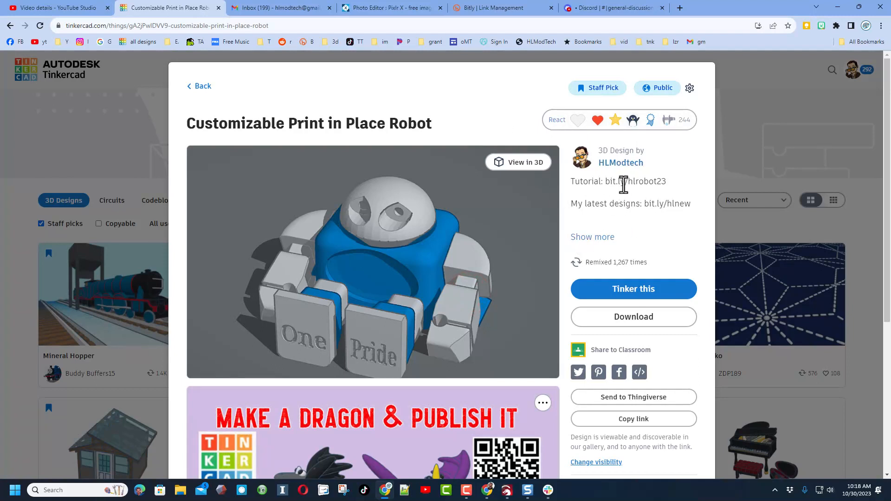
{"action": "mouse_move", "coordinate": [608, 173]}
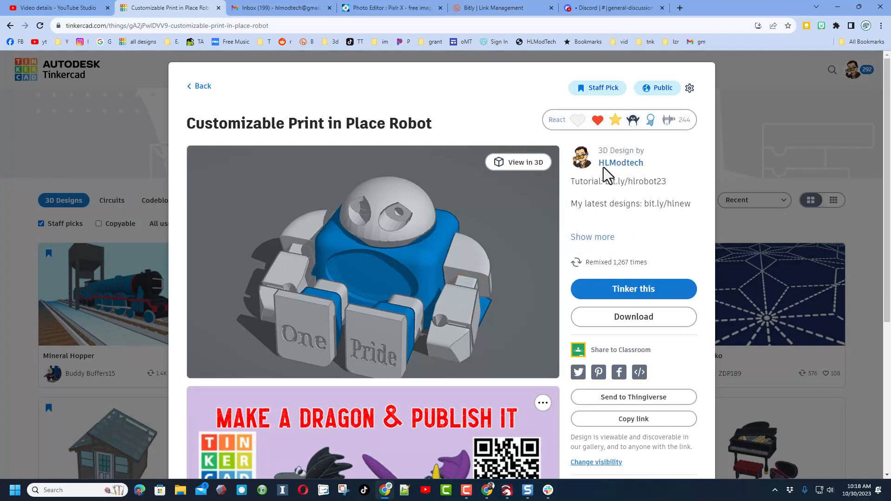
{"action": "left_click", "coordinate": [565, 120]}
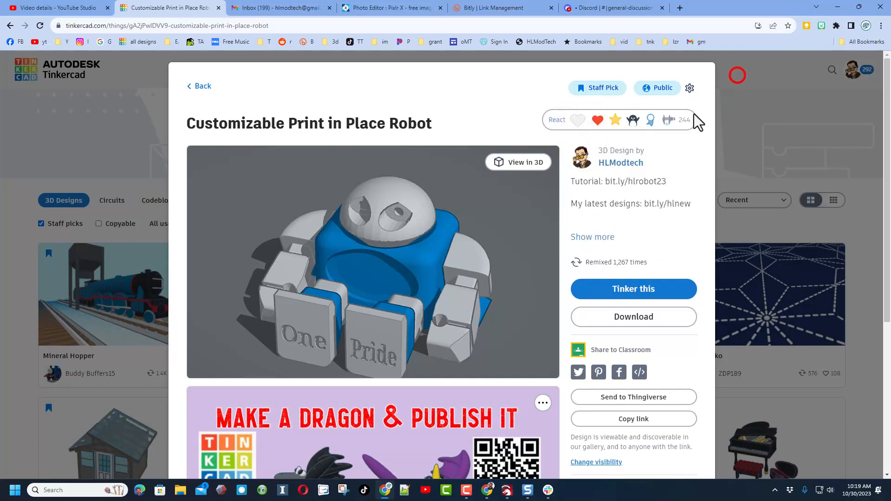
{"action": "left_click", "coordinate": [198, 86]}
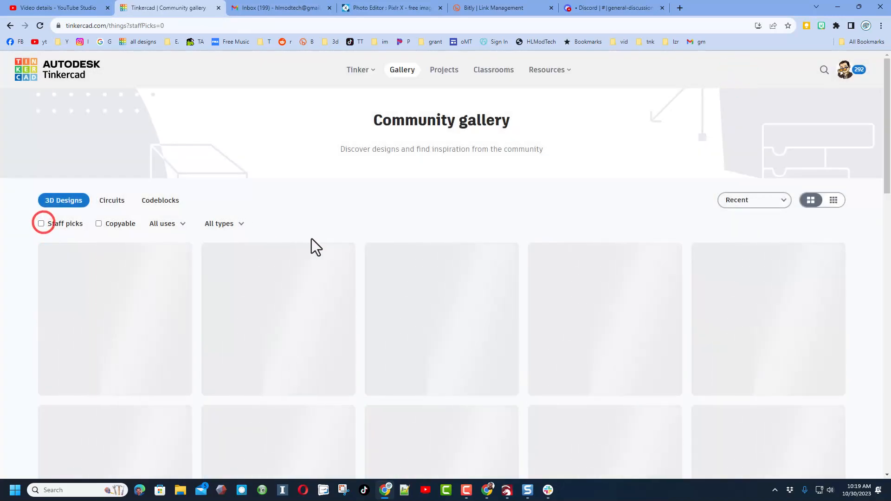
Show all recent designs instead of staff picks and view the bird-on-TINKERCAD-tiles design
{"action": "left_click", "coordinate": [833, 200]}
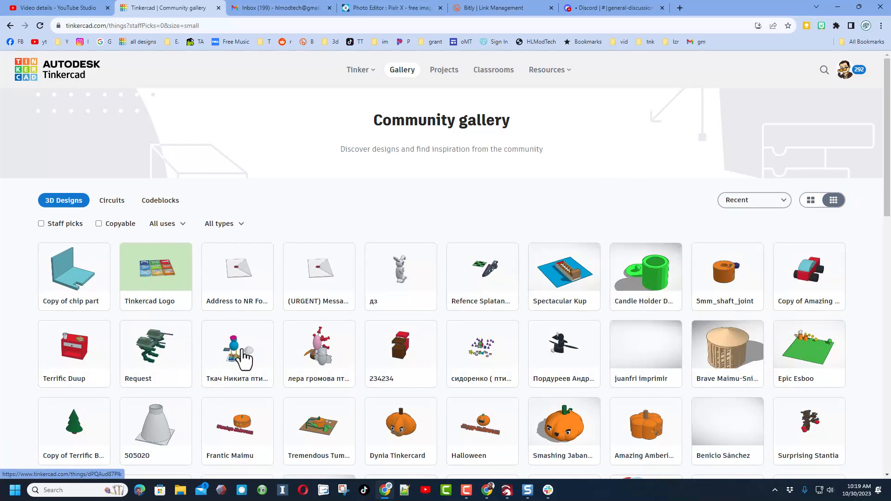
{"action": "left_click", "coordinate": [238, 347]}
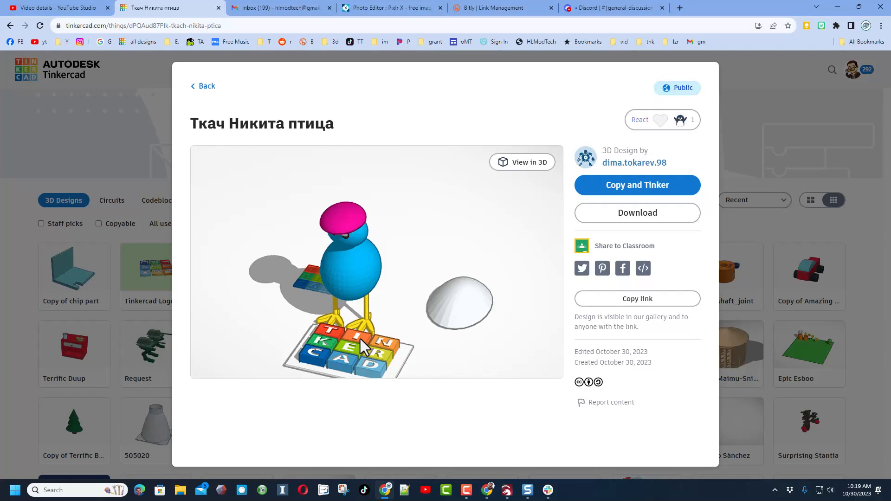
{"action": "mouse_move", "coordinate": [441, 270]}
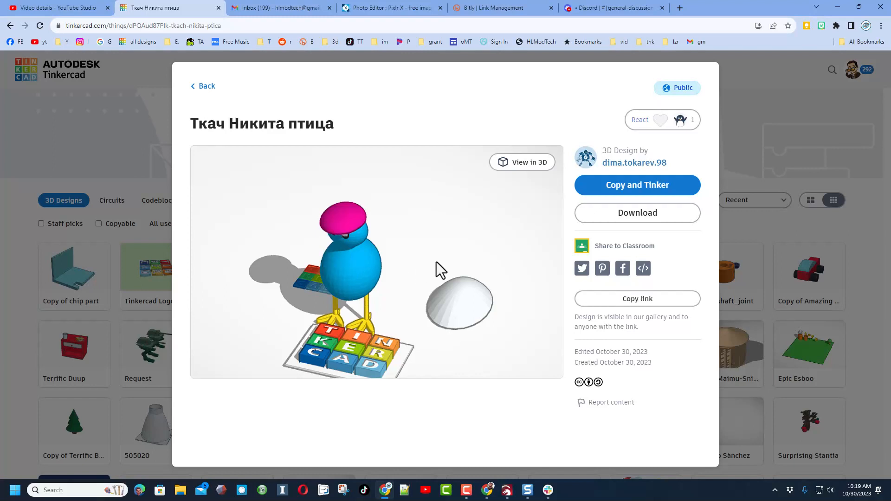
{"action": "left_click", "coordinate": [640, 120]}
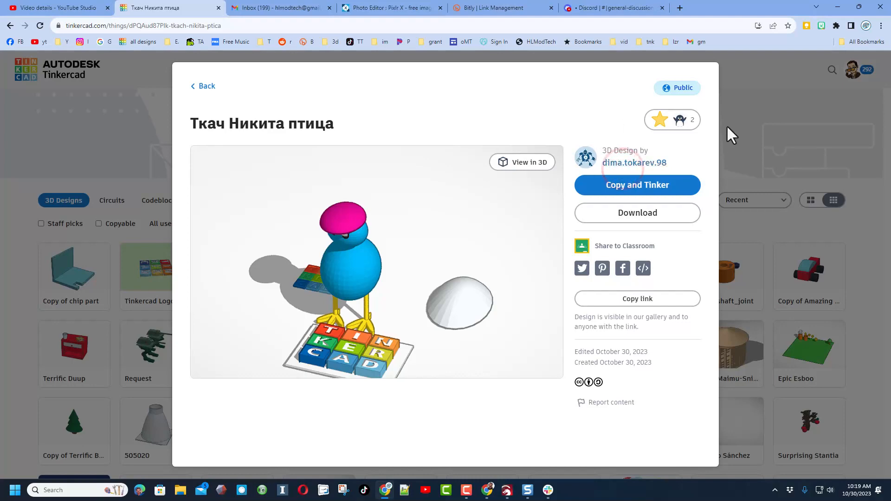
{"action": "left_click", "coordinate": [202, 86]}
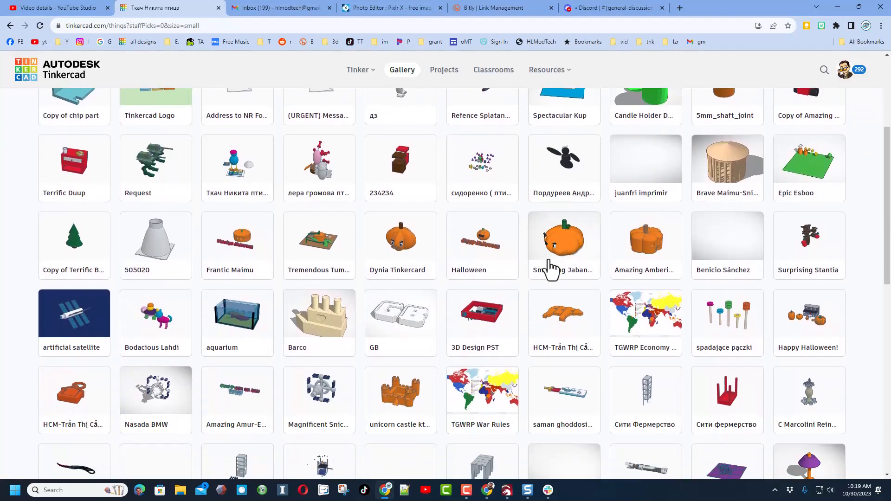
React Awesome to the Smashing Jaban-Robo pumpkin and Happy Halloween! designs
{"action": "left_click", "coordinate": [563, 237]}
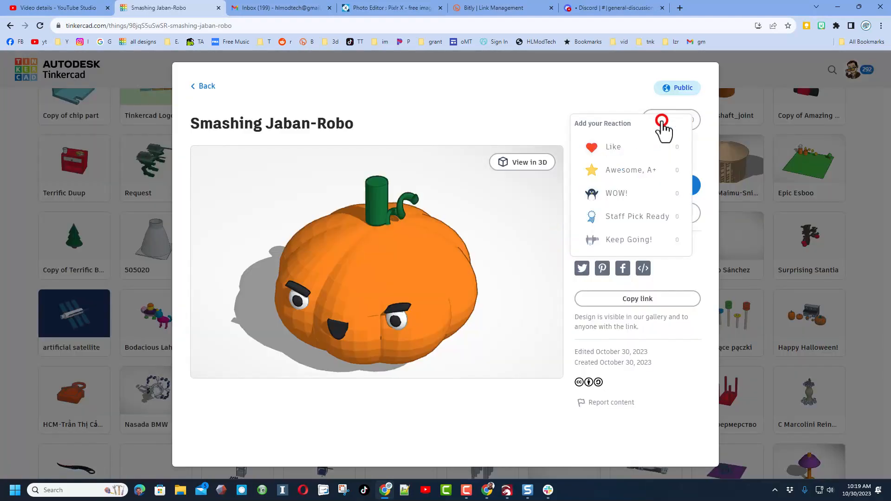
{"action": "mouse_move", "coordinate": [645, 193]}
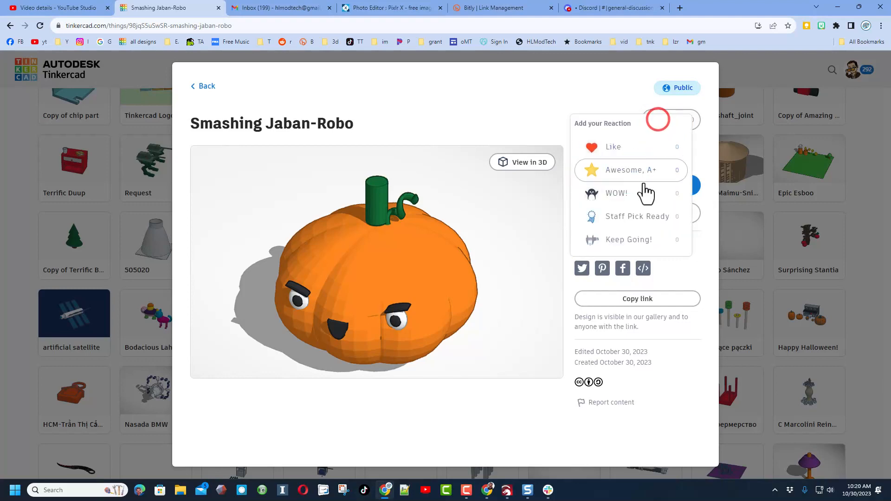
{"action": "left_click", "coordinate": [202, 86]}
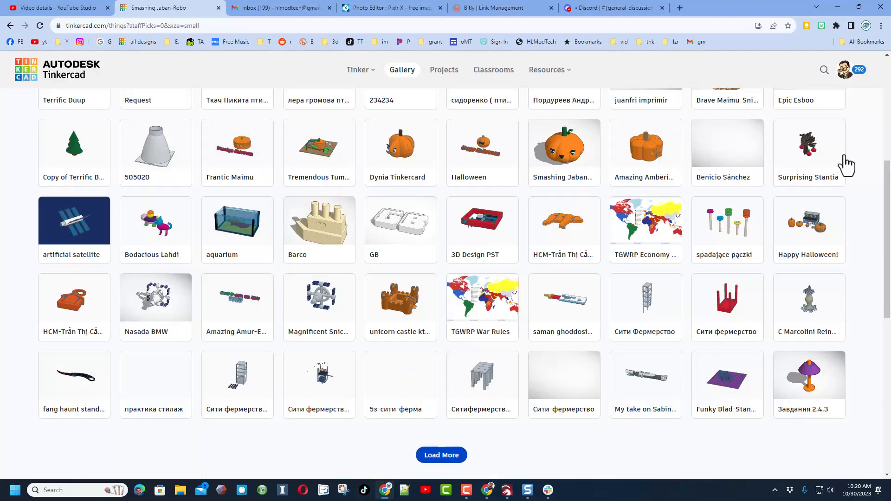
{"action": "left_click", "coordinate": [808, 226]}
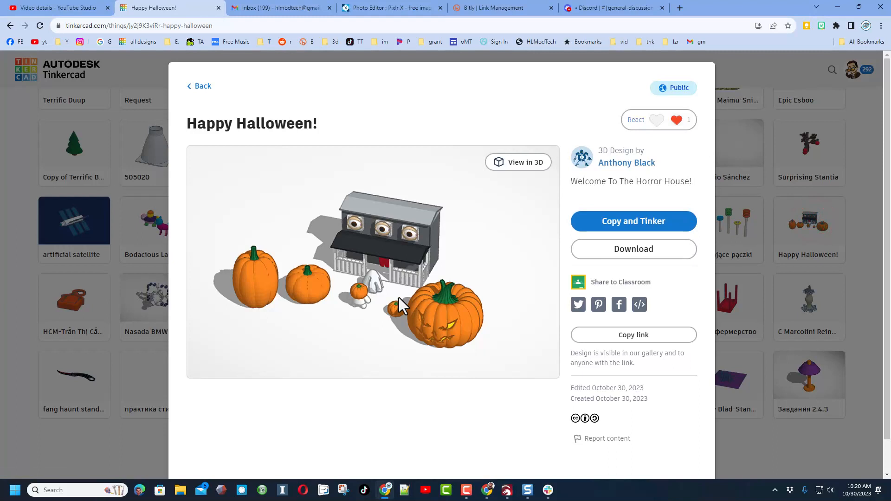
{"action": "left_click", "coordinate": [675, 119]}
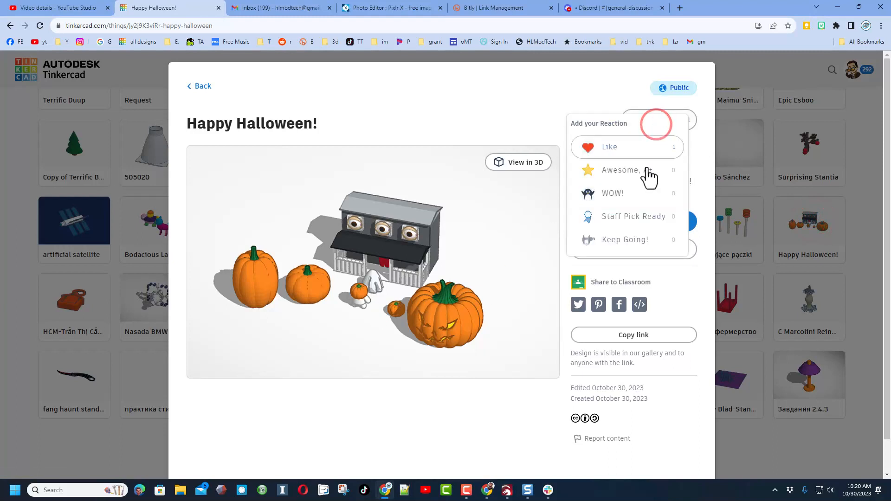
{"action": "left_click", "coordinate": [620, 170]}
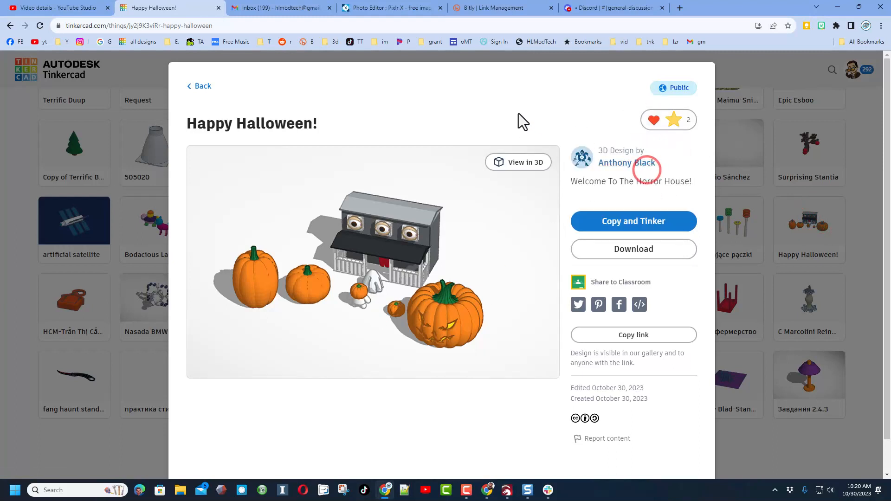
{"action": "mouse_move", "coordinate": [423, 241]}
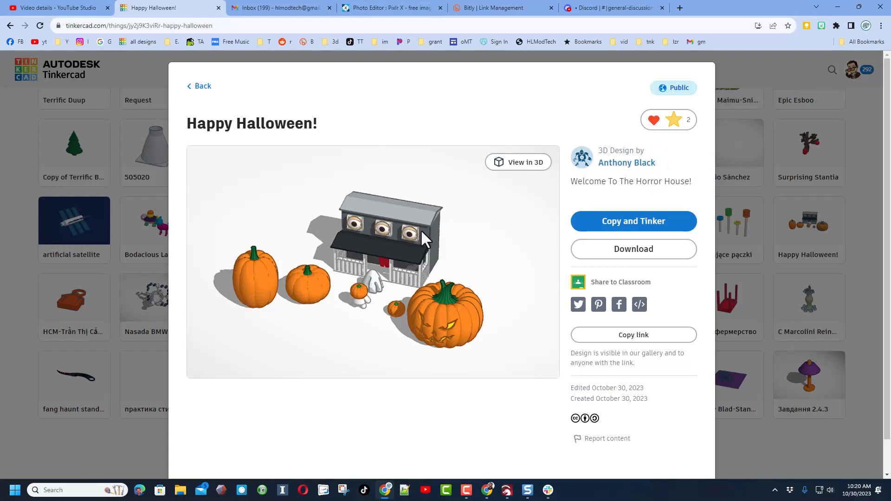
{"action": "left_click", "coordinate": [149, 267]}
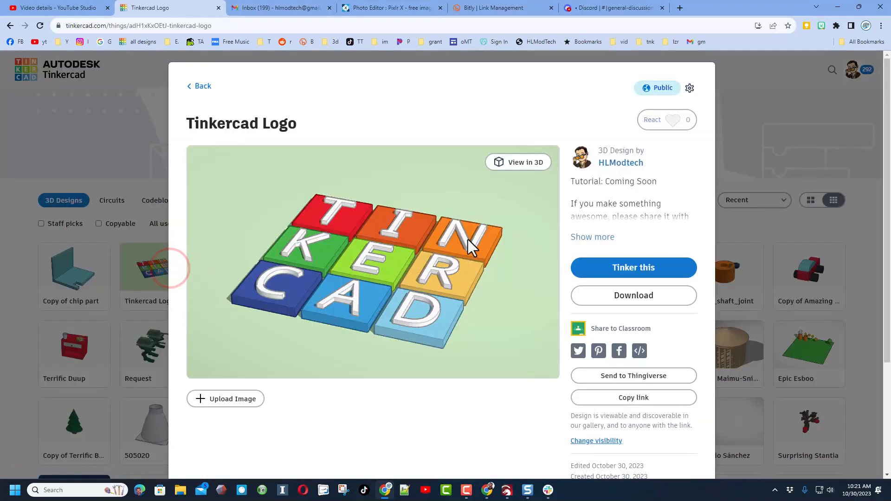
Open the Tinkercad Logo design and follow its HLModtech author link to the profile
{"action": "left_click", "coordinate": [666, 119]}
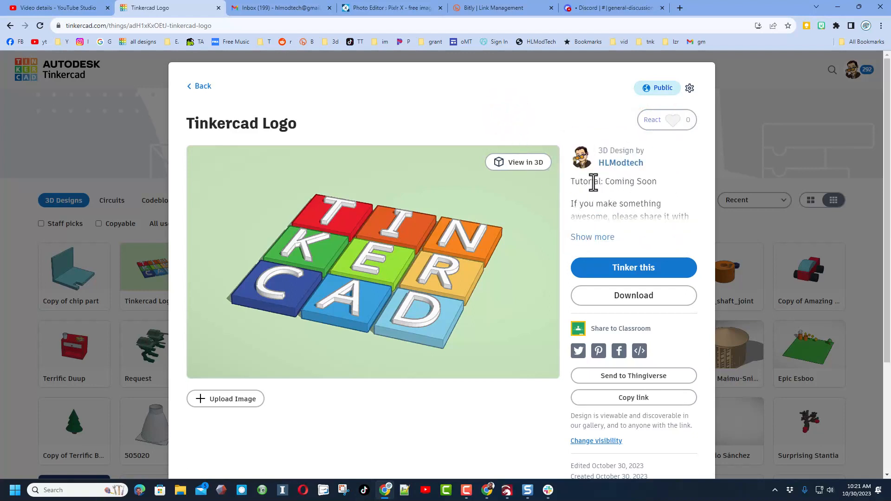
{"action": "mouse_move", "coordinate": [620, 162]}
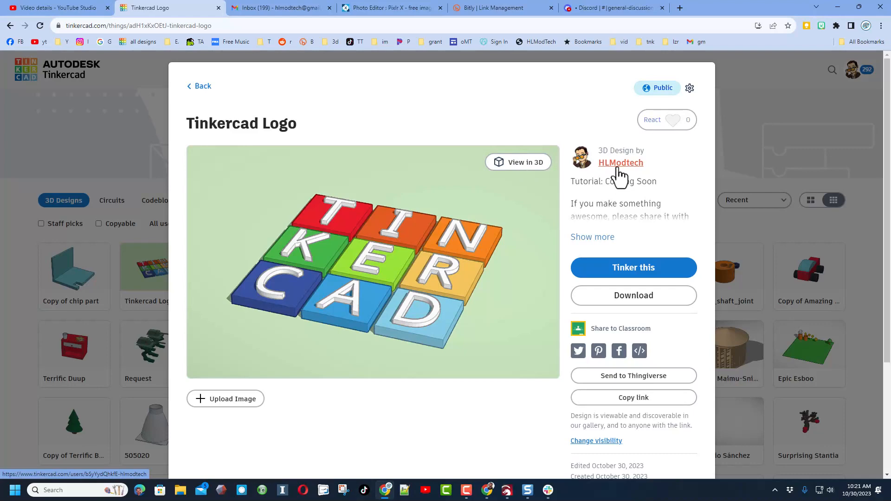
{"action": "left_click", "coordinate": [620, 163]}
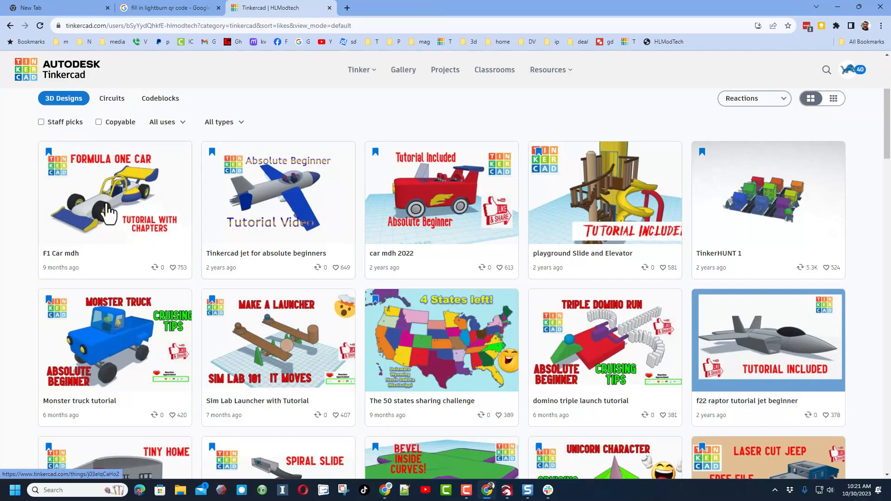
{"action": "mouse_move", "coordinate": [711, 329]}
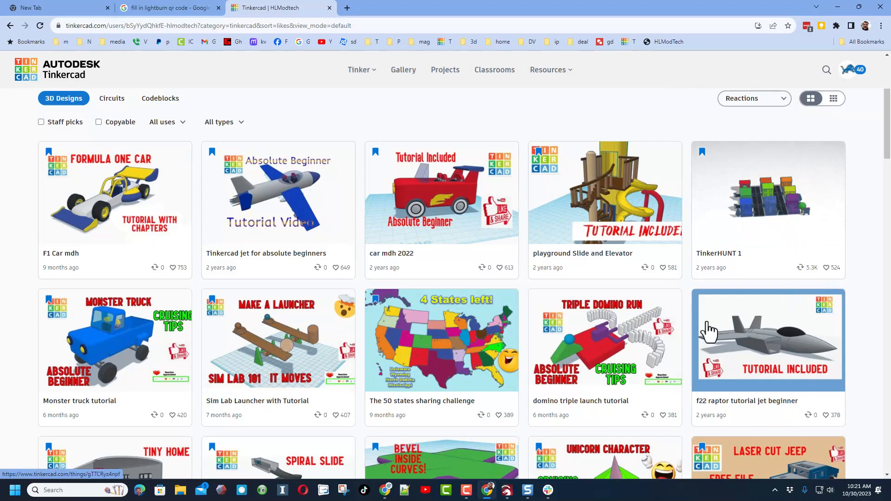
{"action": "mouse_move", "coordinate": [135, 341]}
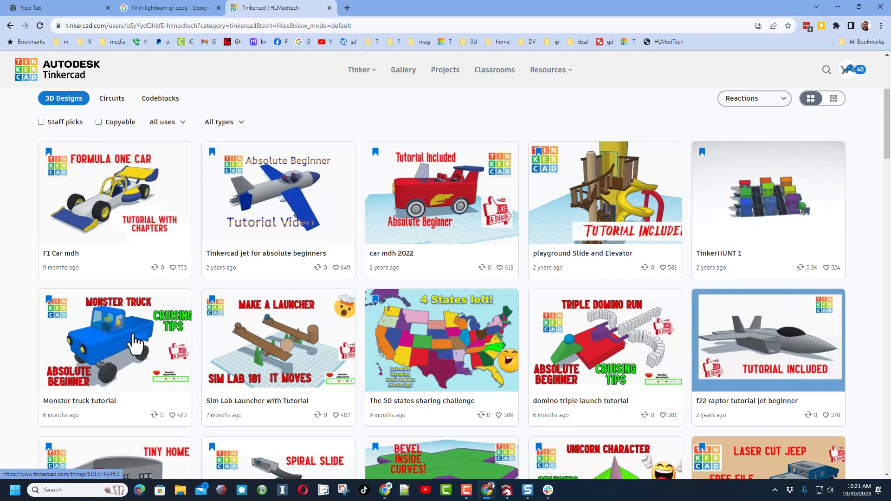
{"action": "scroll", "scroll_direction": "down", "scroll_amount": 3}
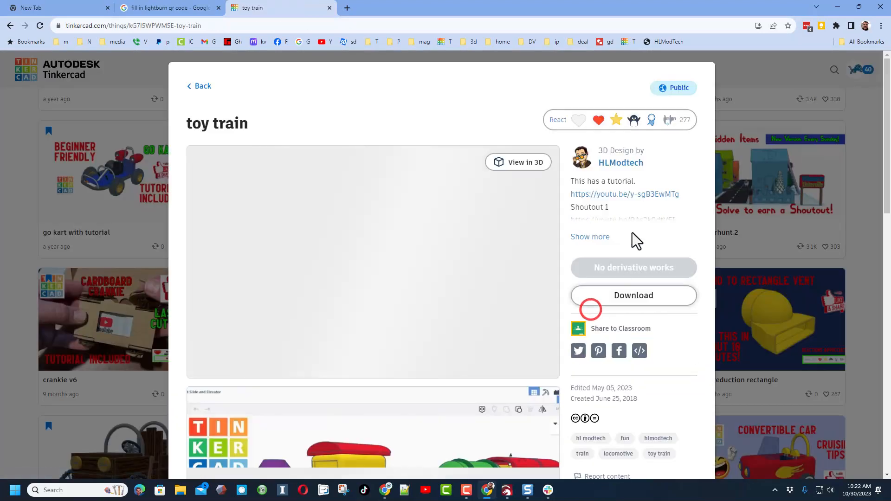
{"action": "left_click", "coordinate": [597, 119]}
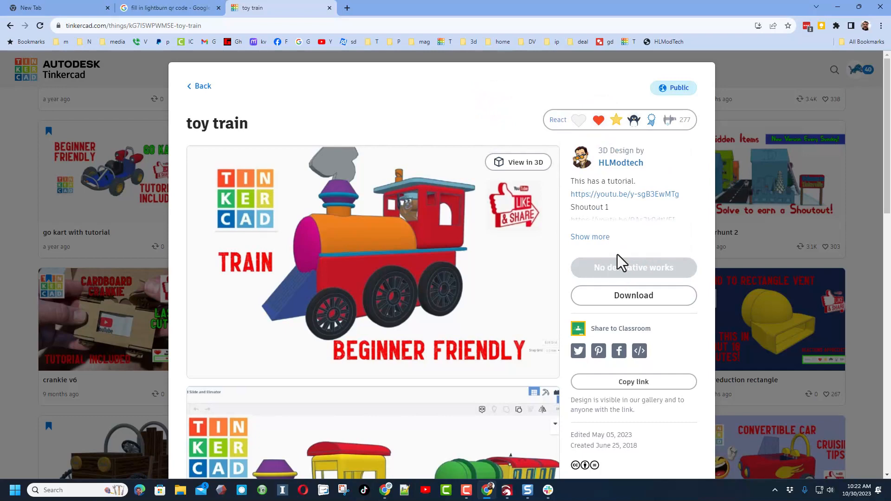
{"action": "scroll", "scroll_direction": "down", "scroll_amount": 3}
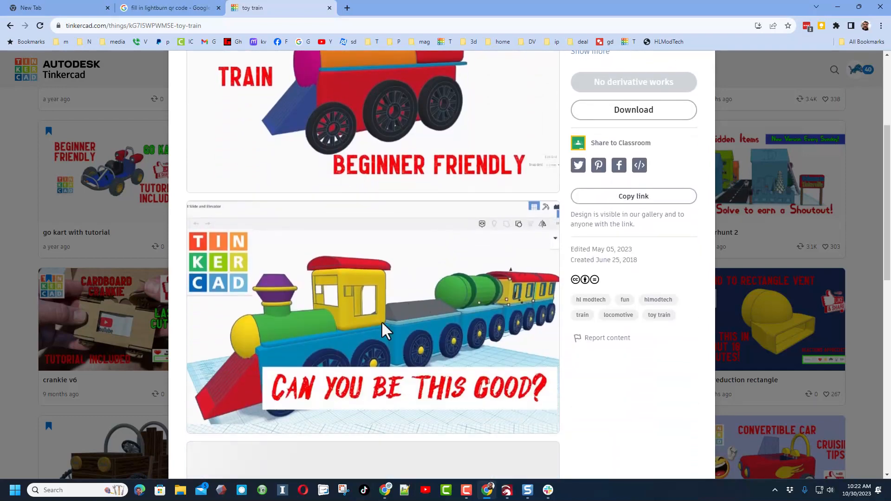
{"action": "scroll", "scroll_direction": "down", "scroll_amount": 3}
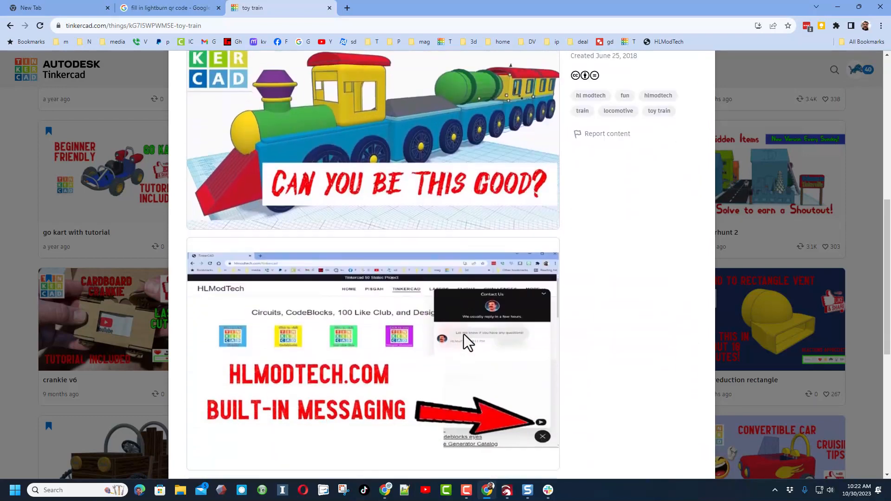
{"action": "scroll", "scroll_direction": "down", "scroll_amount": 3}
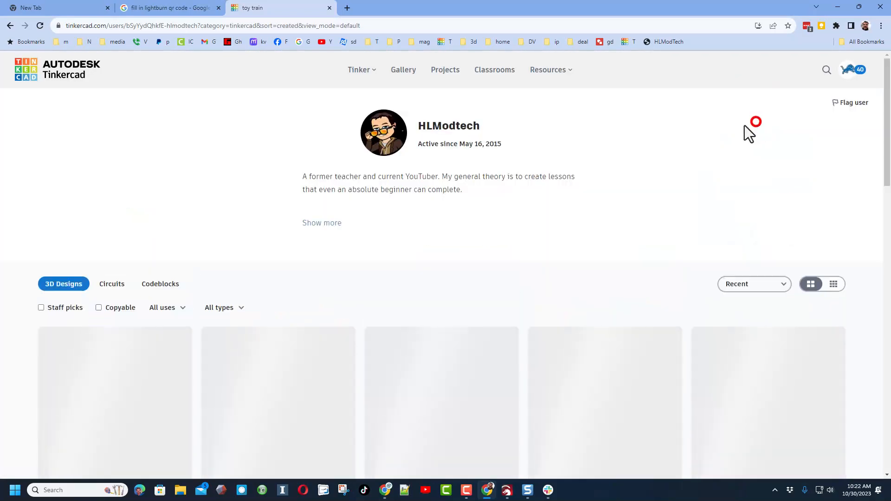
{"action": "scroll", "scroll_direction": "down", "scroll_amount": 3}
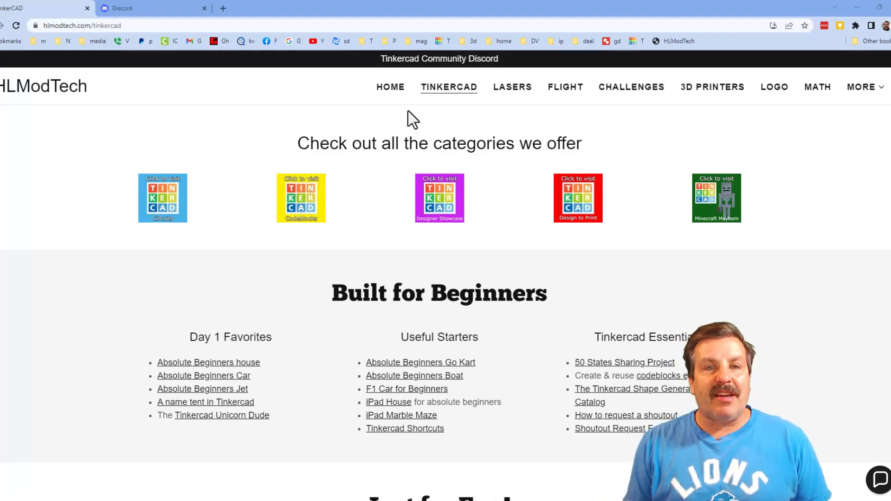
{"action": "mouse_move", "coordinate": [532, 247]}
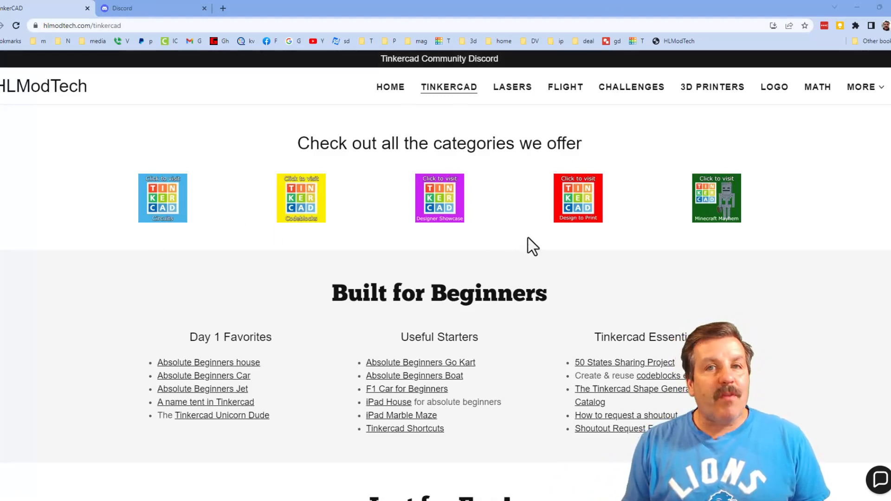
{"action": "mouse_move", "coordinate": [193, 460]}
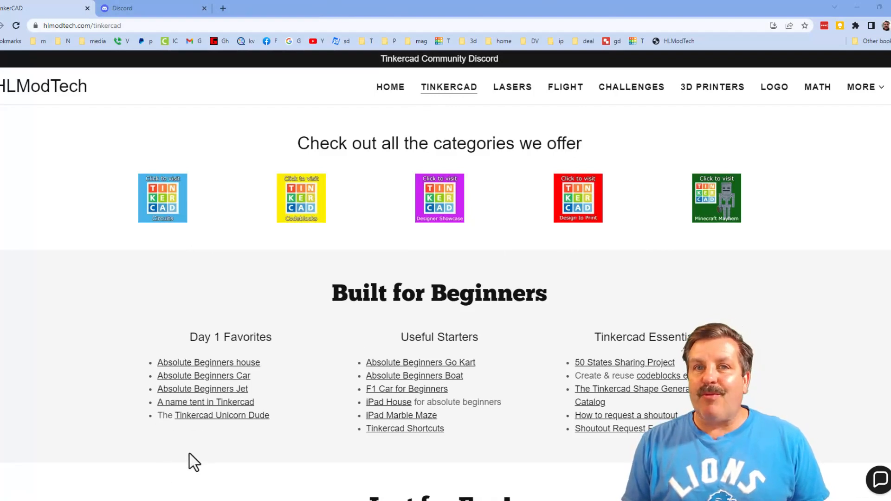
{"action": "mouse_move", "coordinate": [588, 468]}
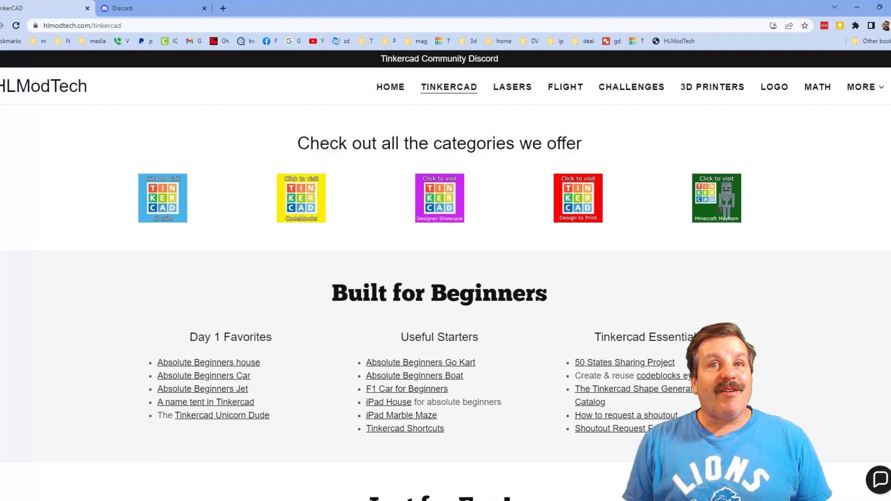
Check and close the HLModTech contact chat, then follow the Tinkercad Community Discord banner
{"action": "left_click", "coordinate": [873, 479]}
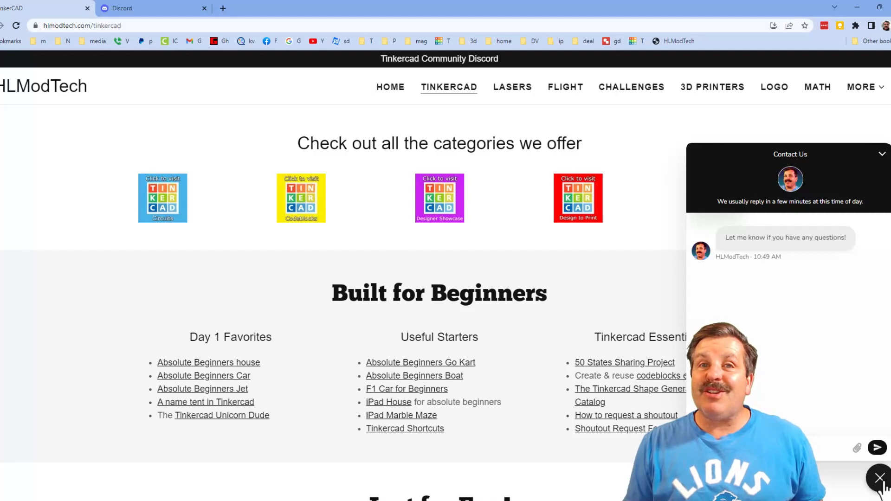
{"action": "left_click", "coordinate": [880, 478]}
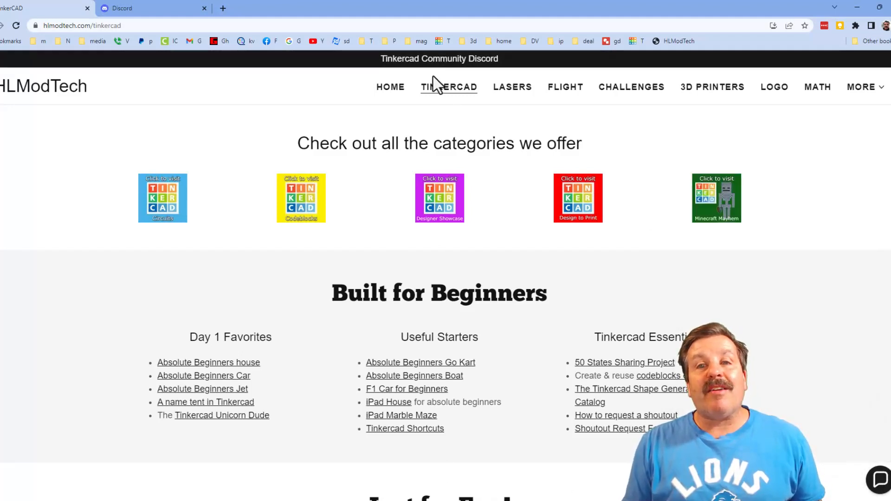
{"action": "left_click", "coordinate": [439, 58]}
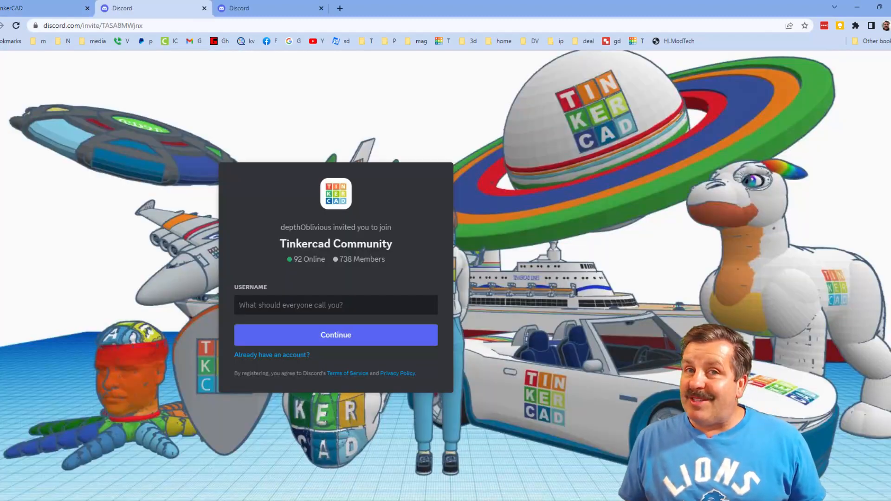
{"action": "left_click", "coordinate": [335, 305]}
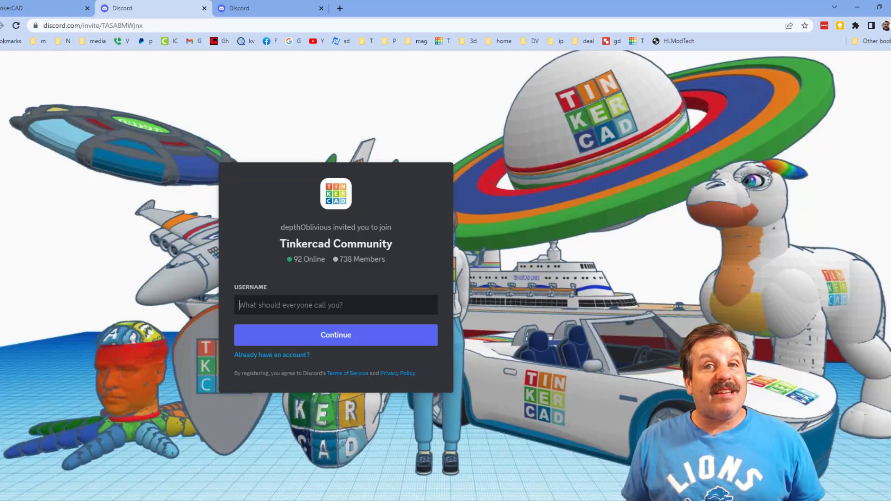